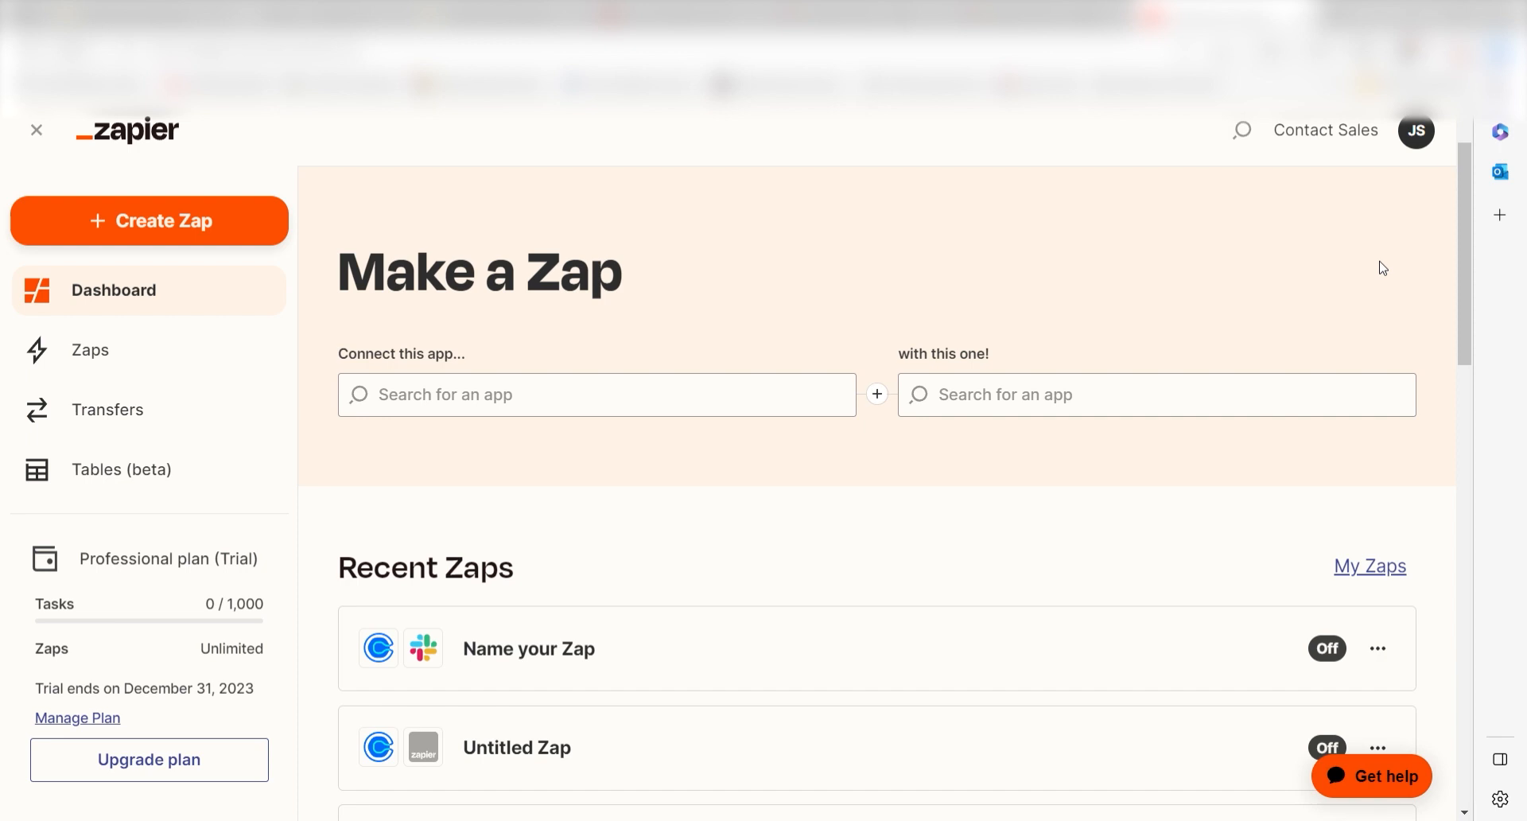
mouse_move(193, 237)
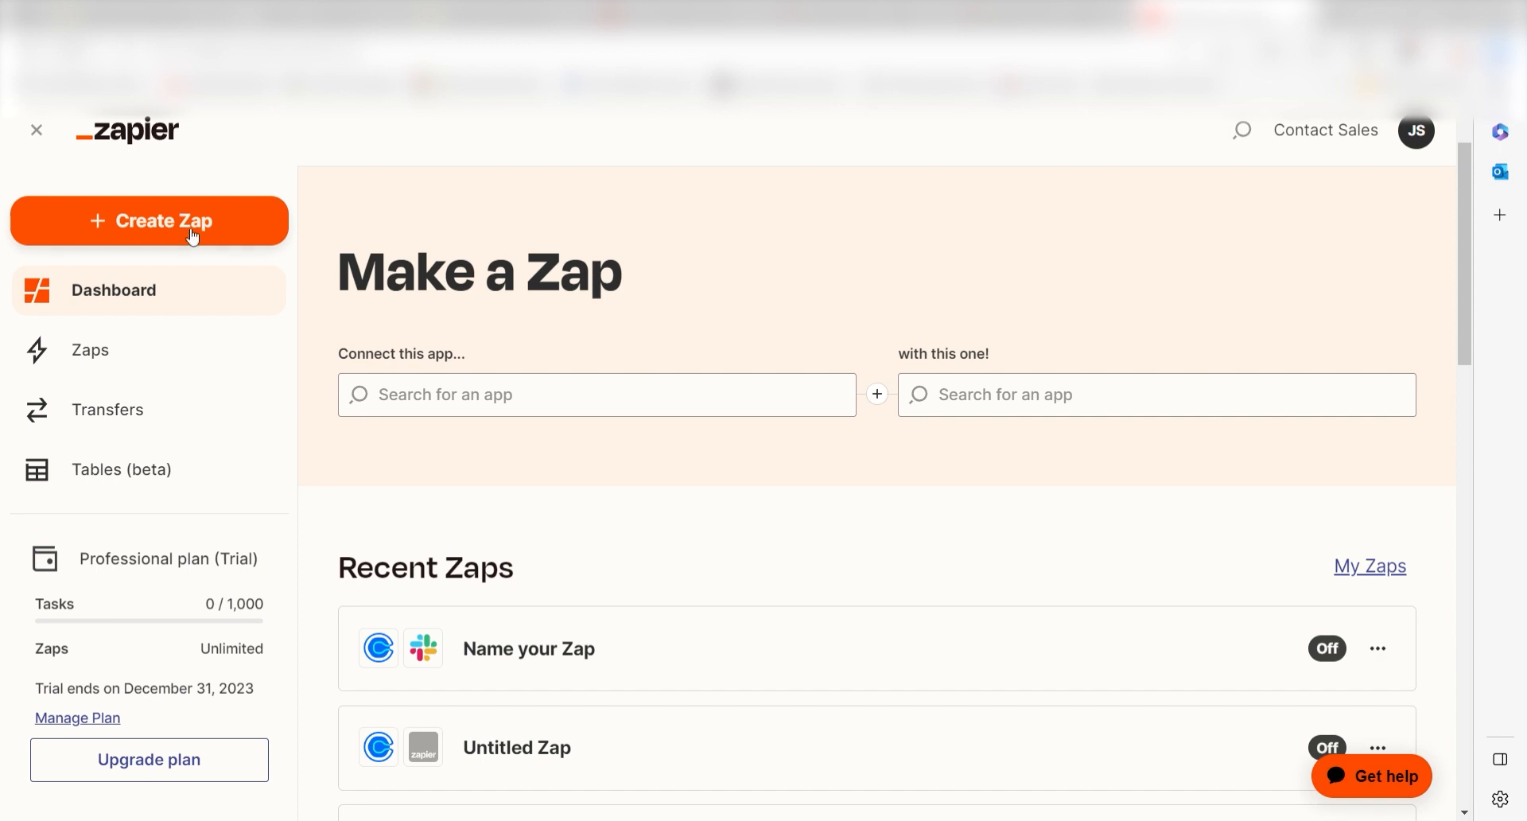
Start a new Zap from the Zapier dashboard
left_click(150, 221)
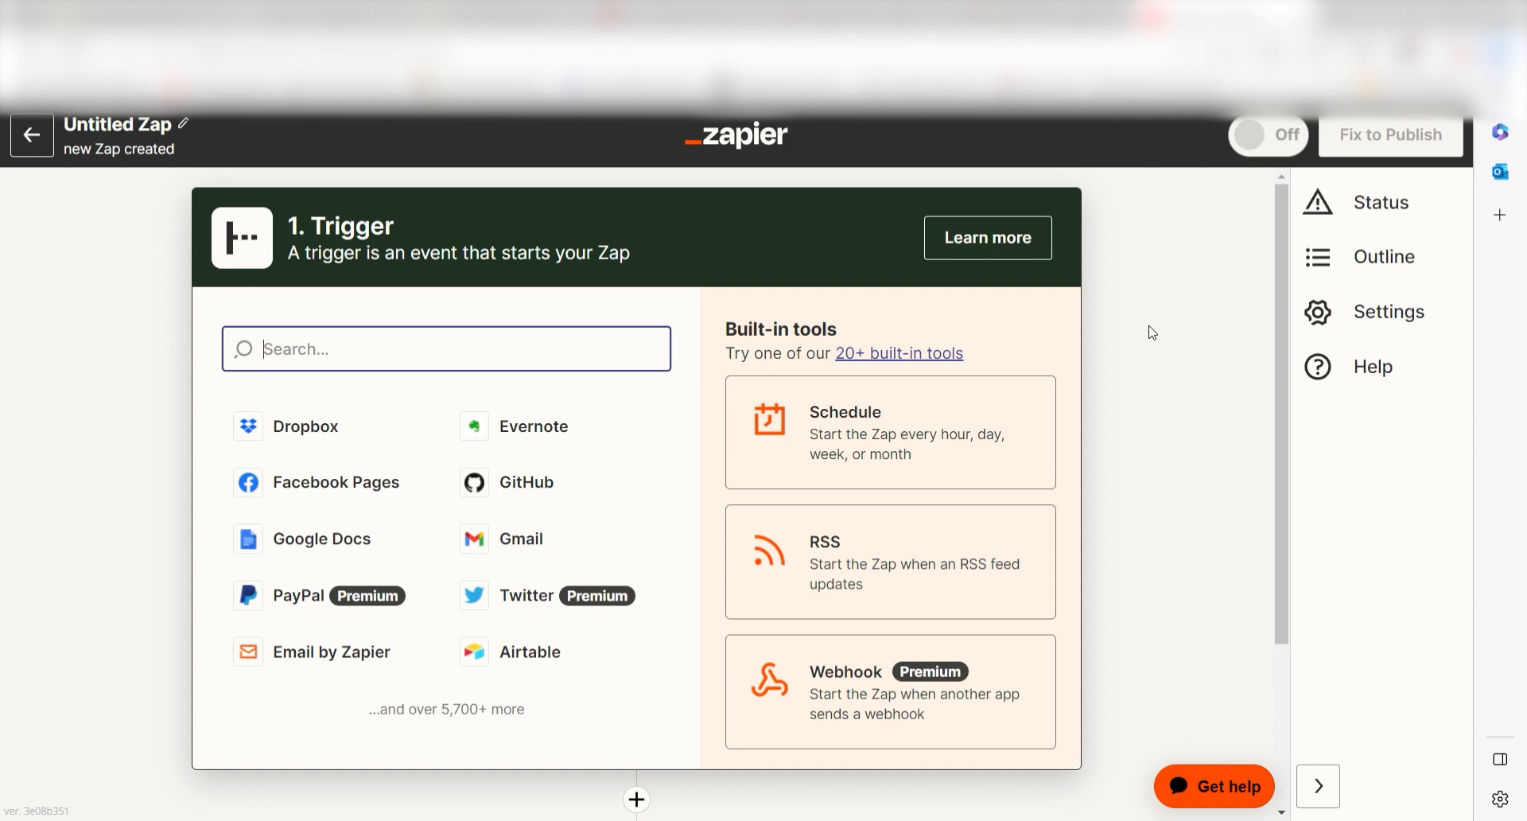
Set the trigger to Calendly's Invitee Created event and begin connecting a Calendly account
type("calendly")
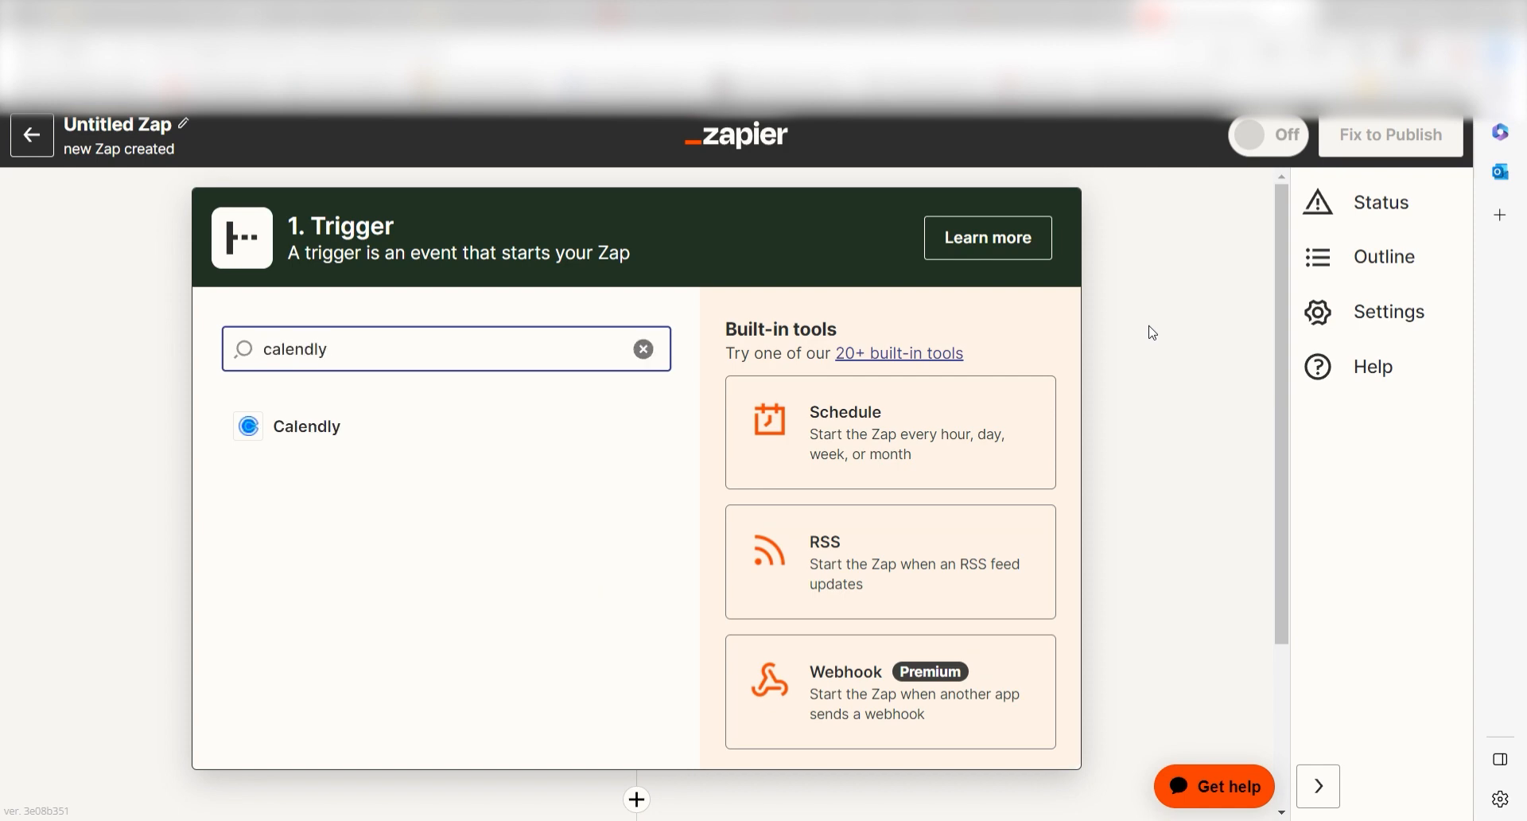
left_click(307, 425)
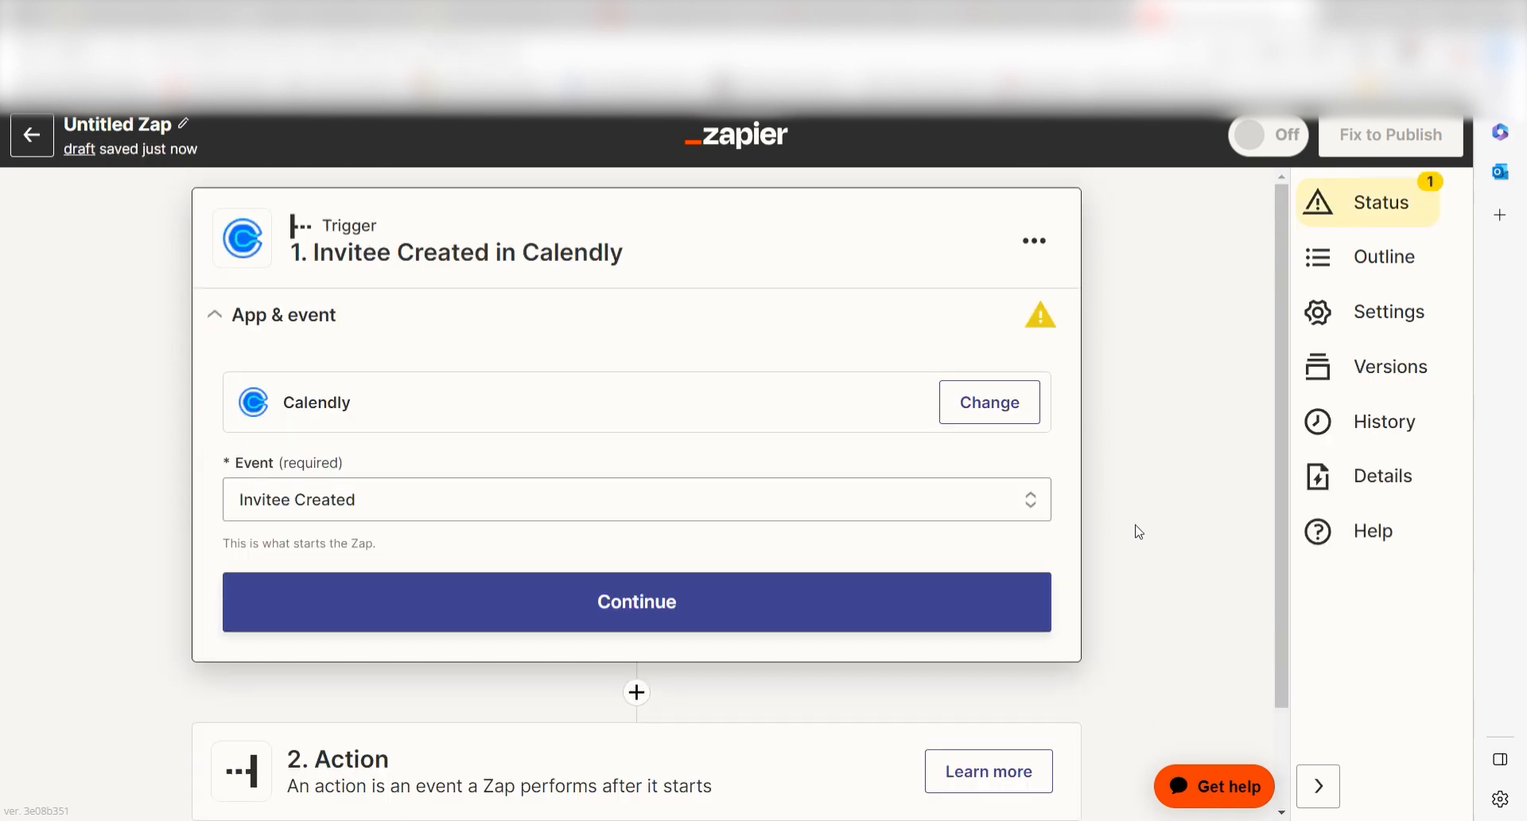
left_click(636, 601)
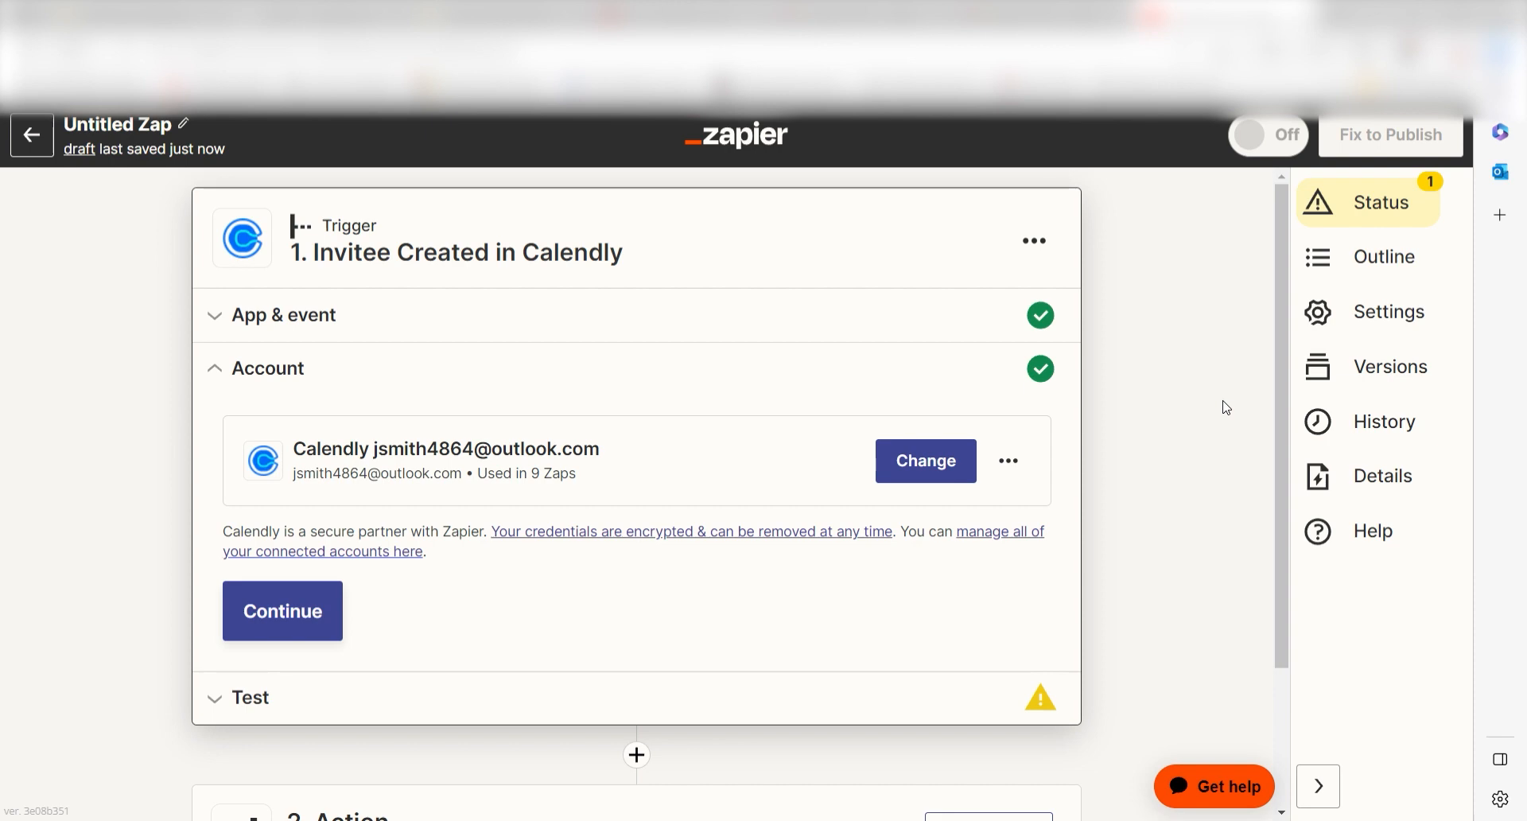
left_click(924, 459)
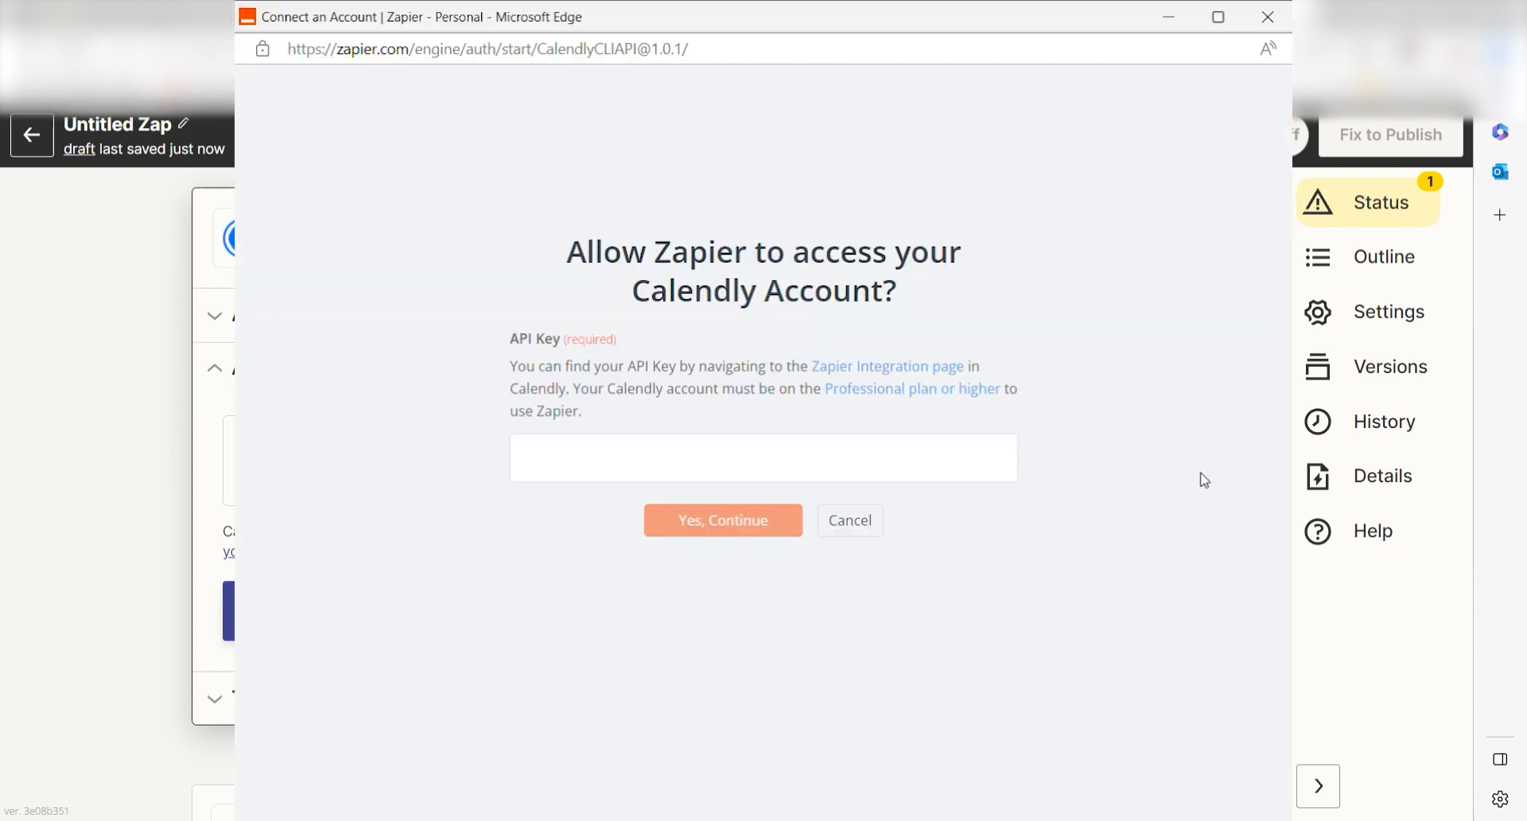
mouse_move(1083, 480)
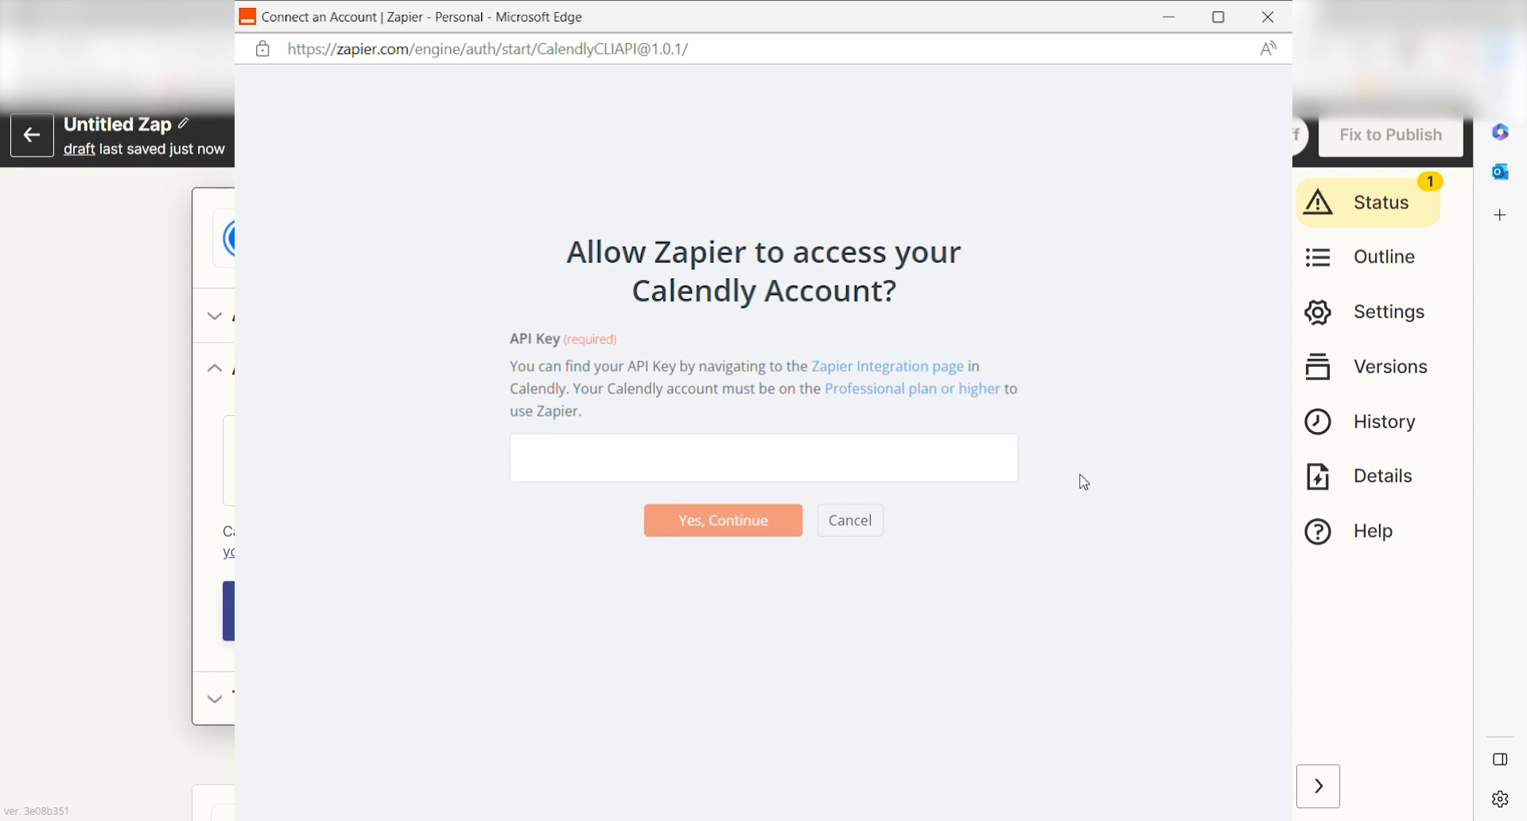
mouse_move(1151, 520)
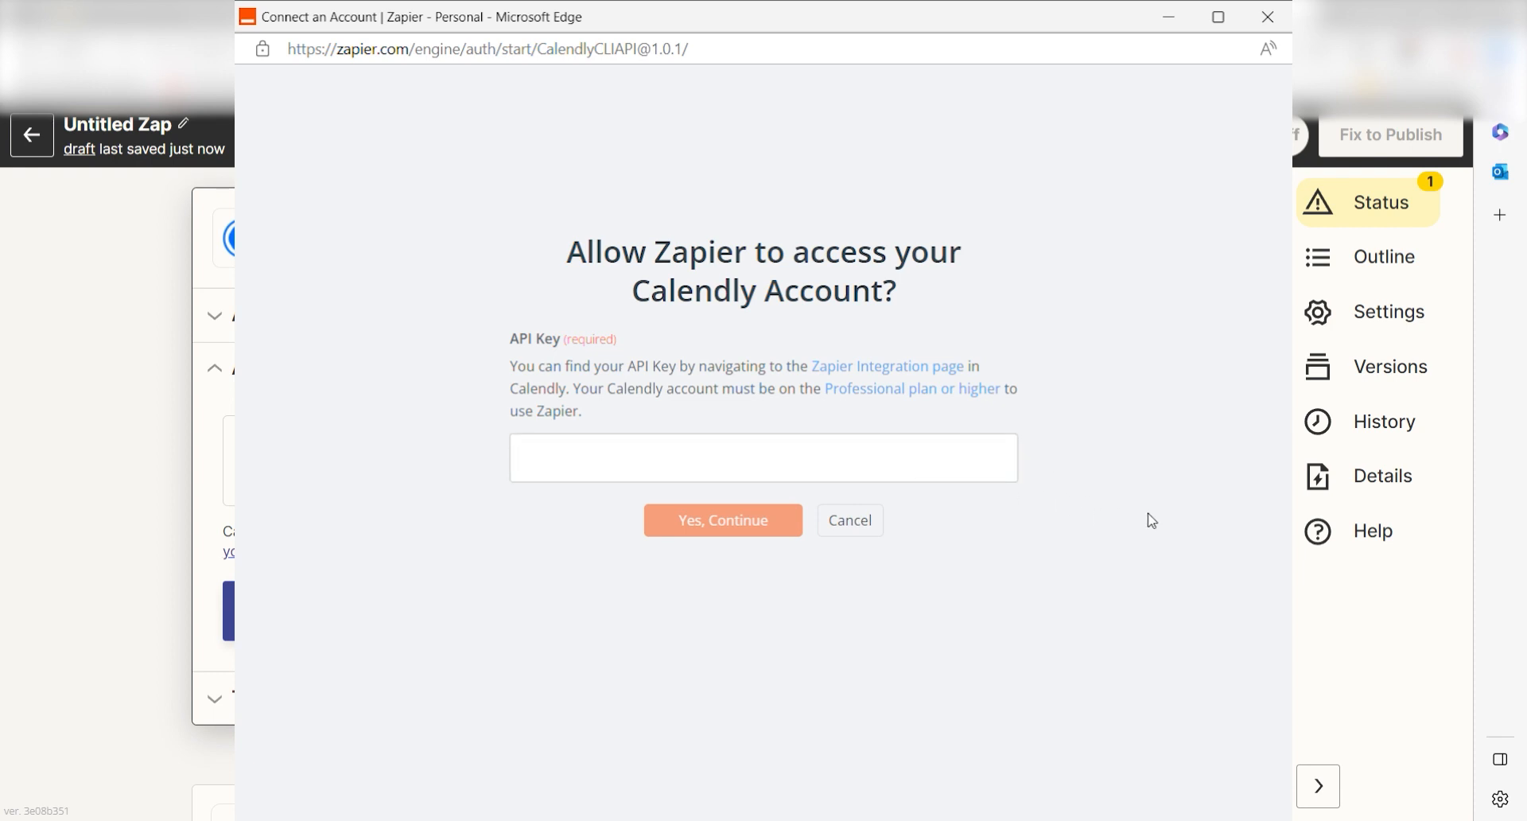
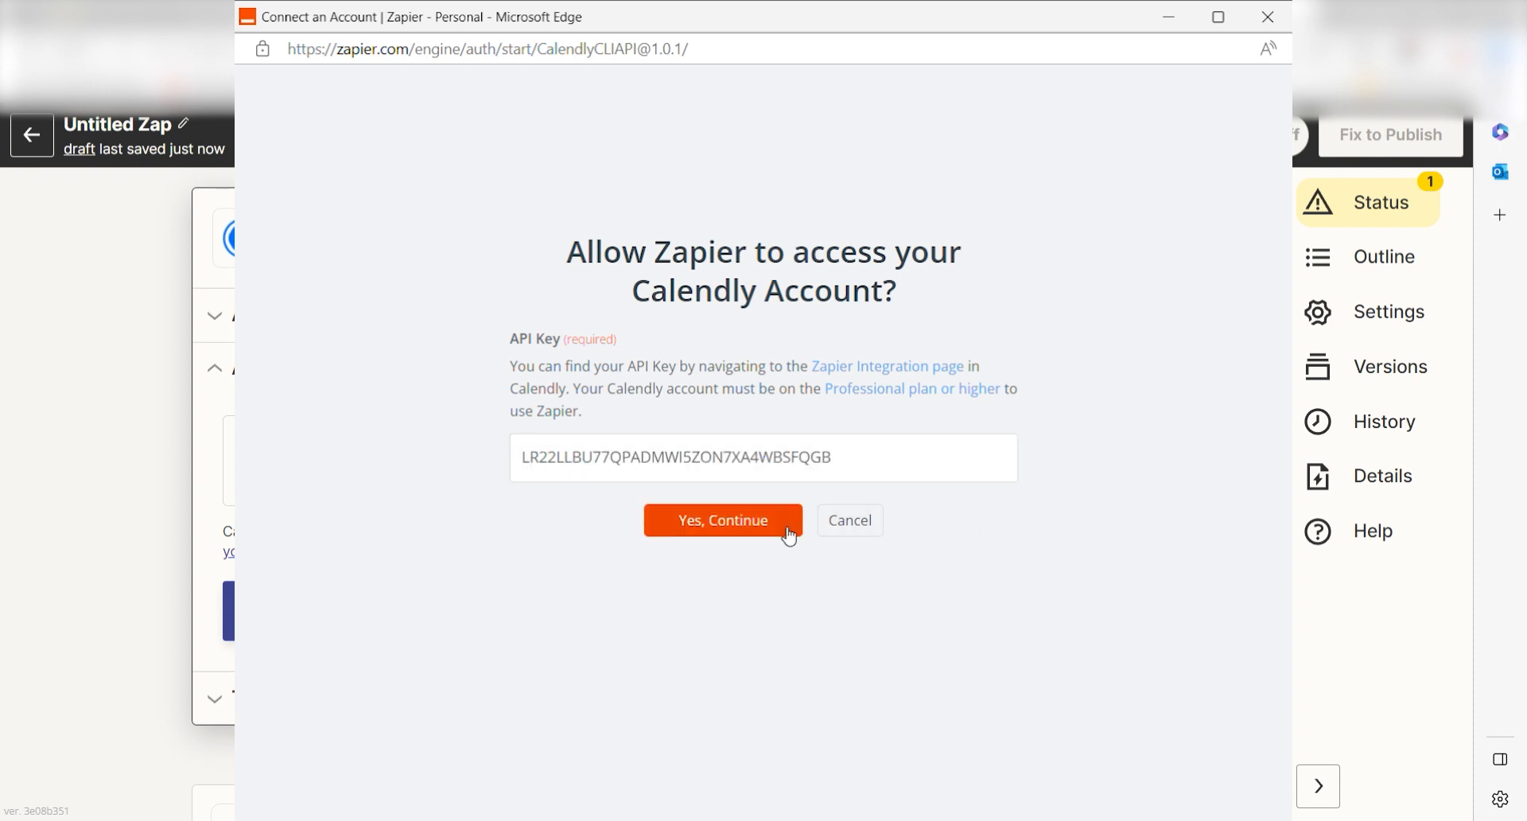
left_click(722, 520)
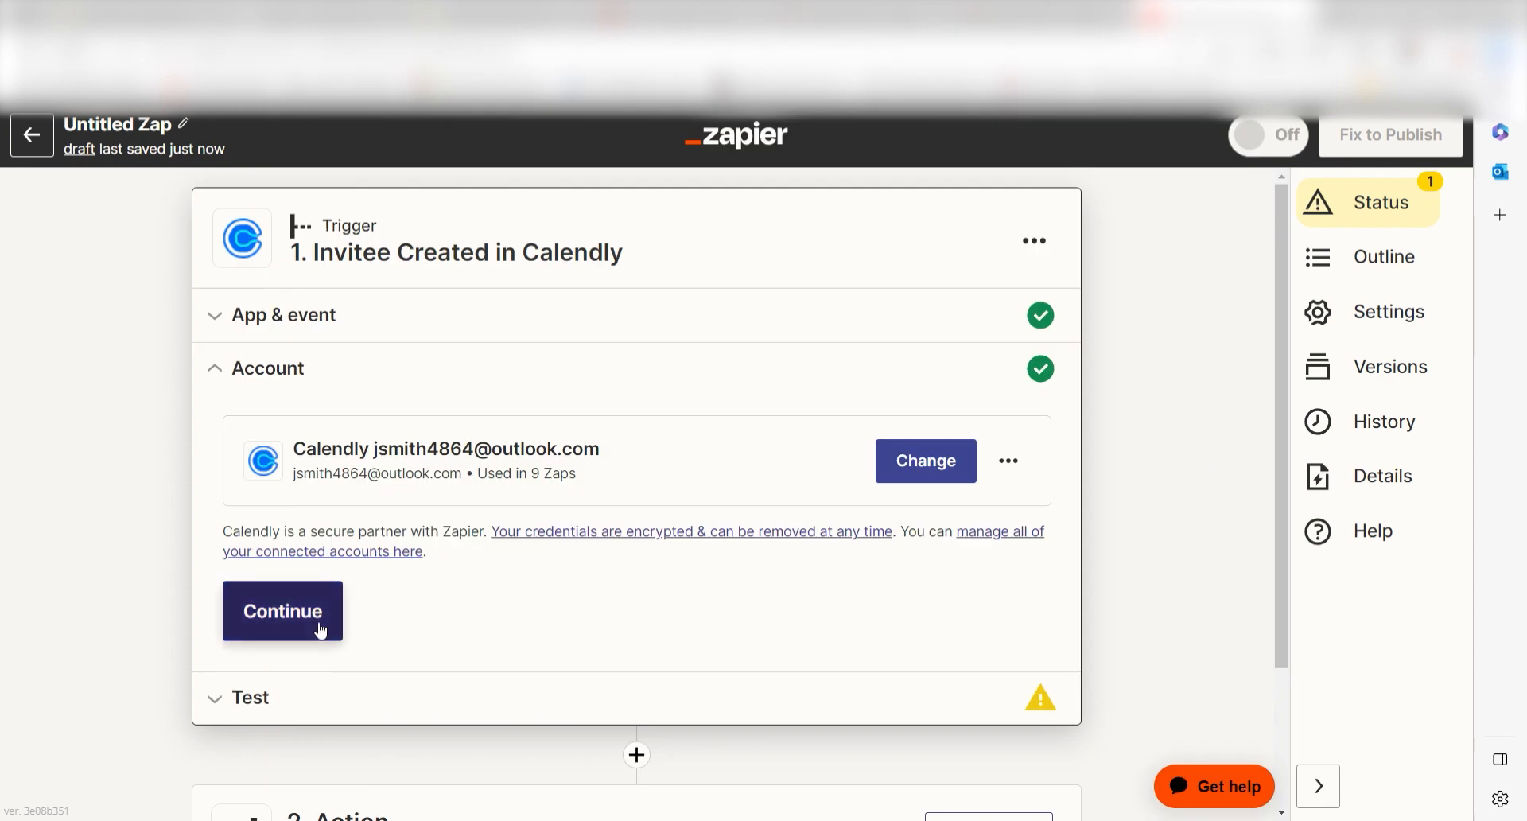
Test the Calendly trigger and proceed to the action step
left_click(283, 611)
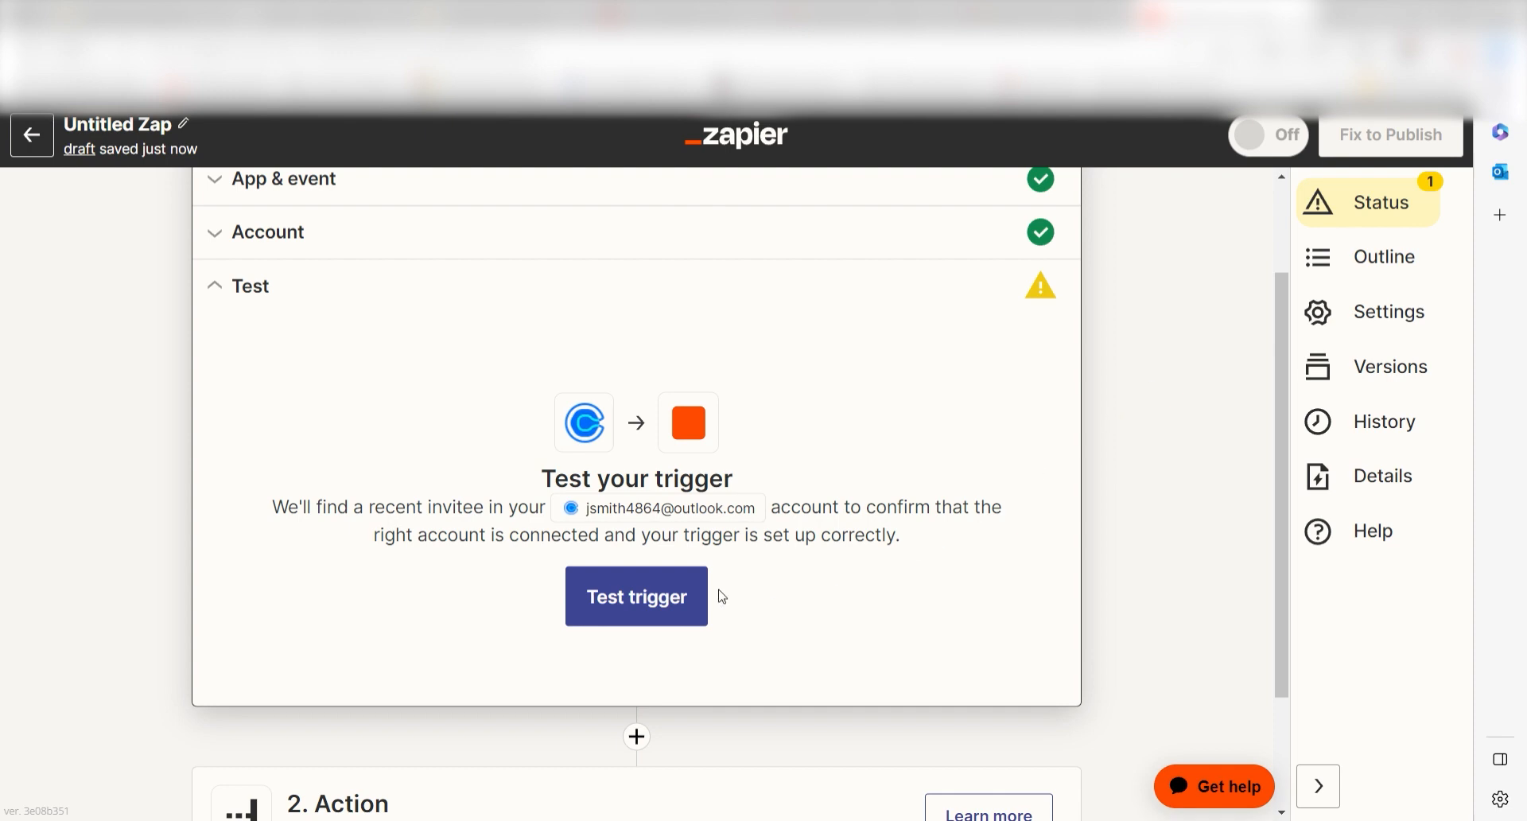
left_click(636, 596)
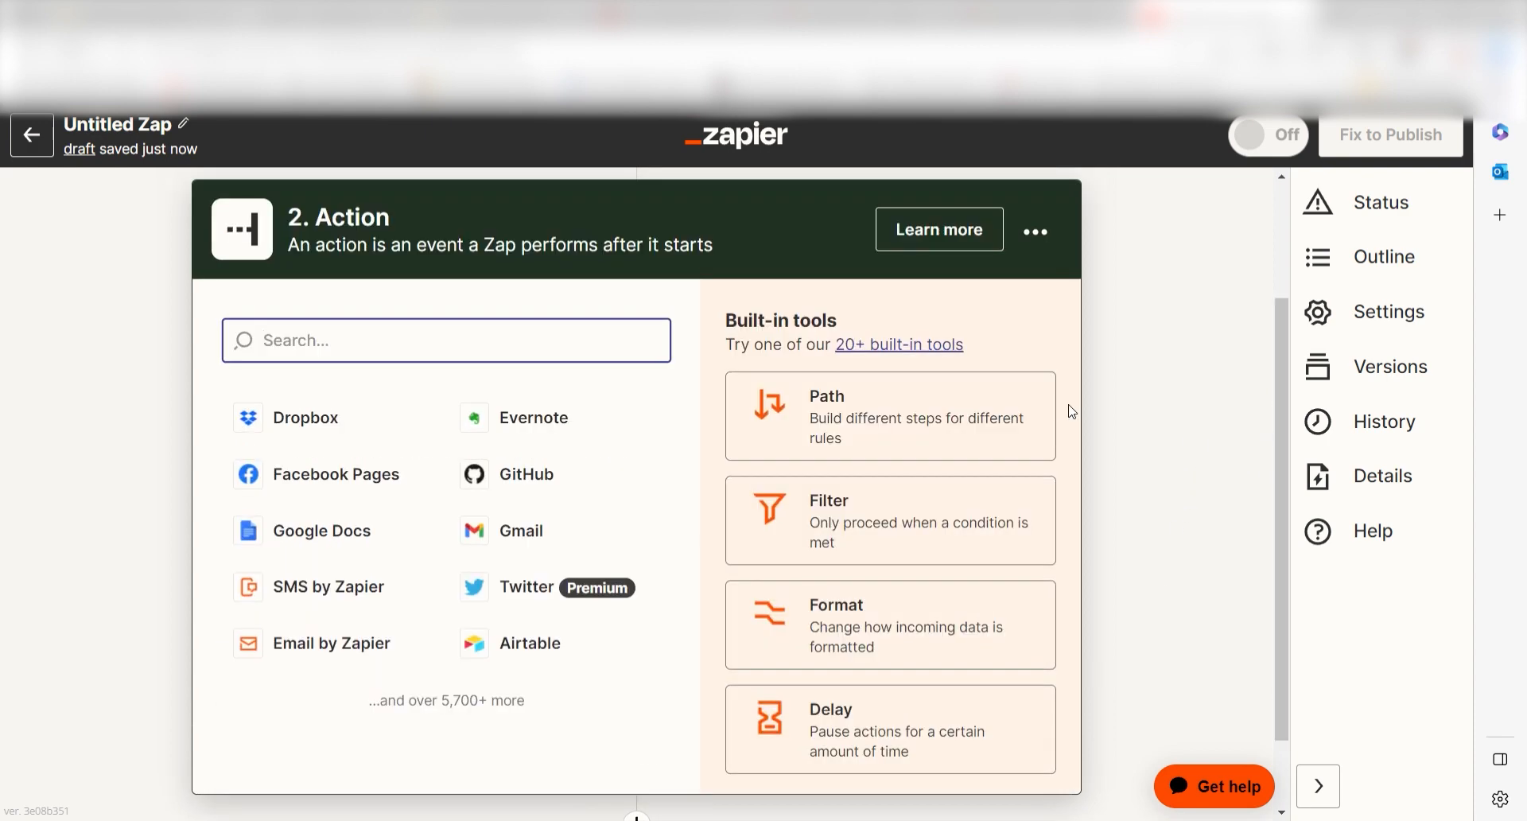
mouse_move(1061, 407)
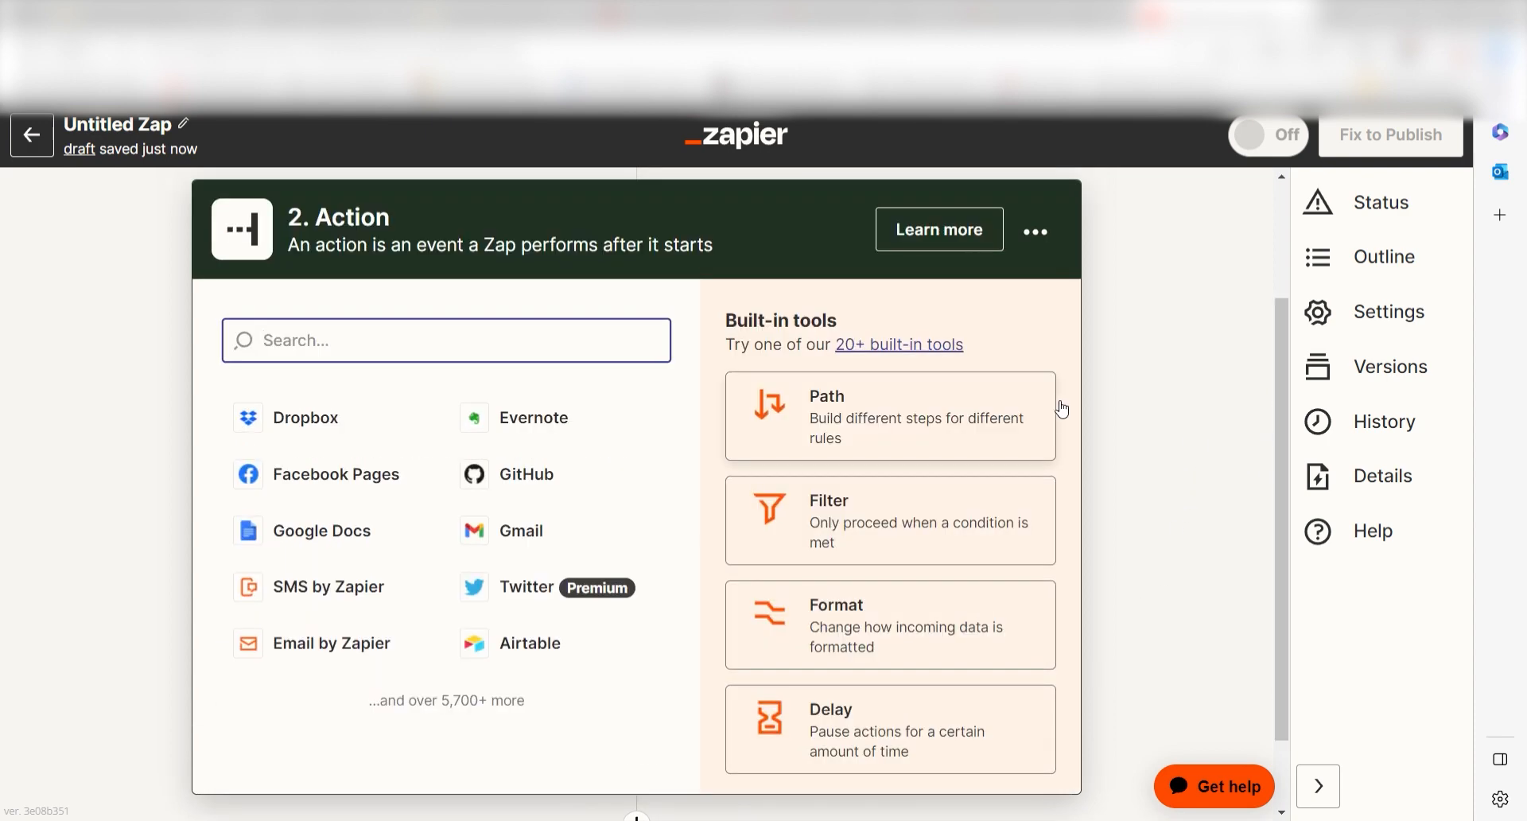
Set the action to Slack's Send Channel Message event
type("slack")
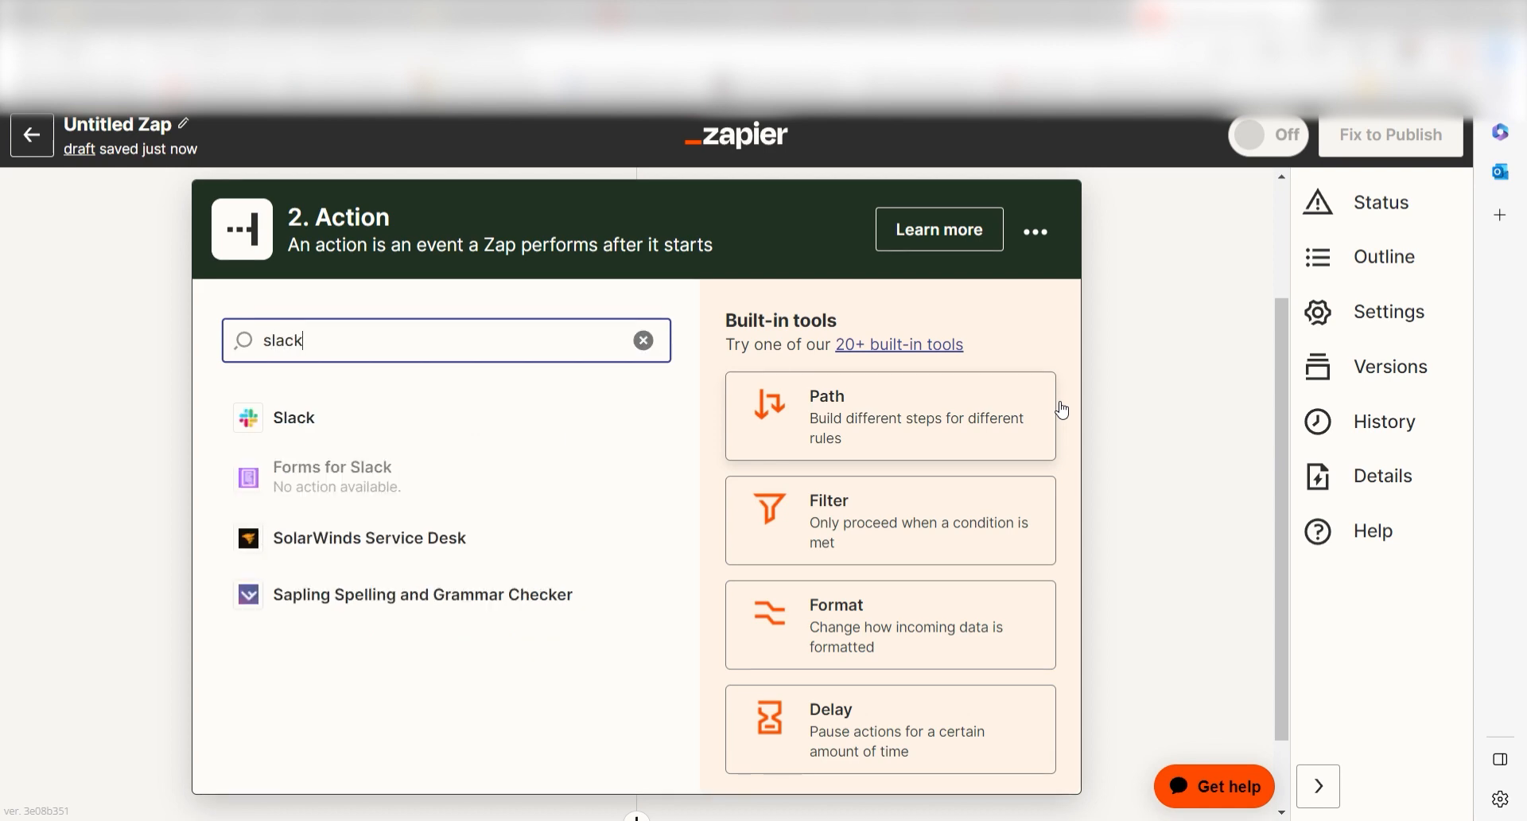
left_click(293, 416)
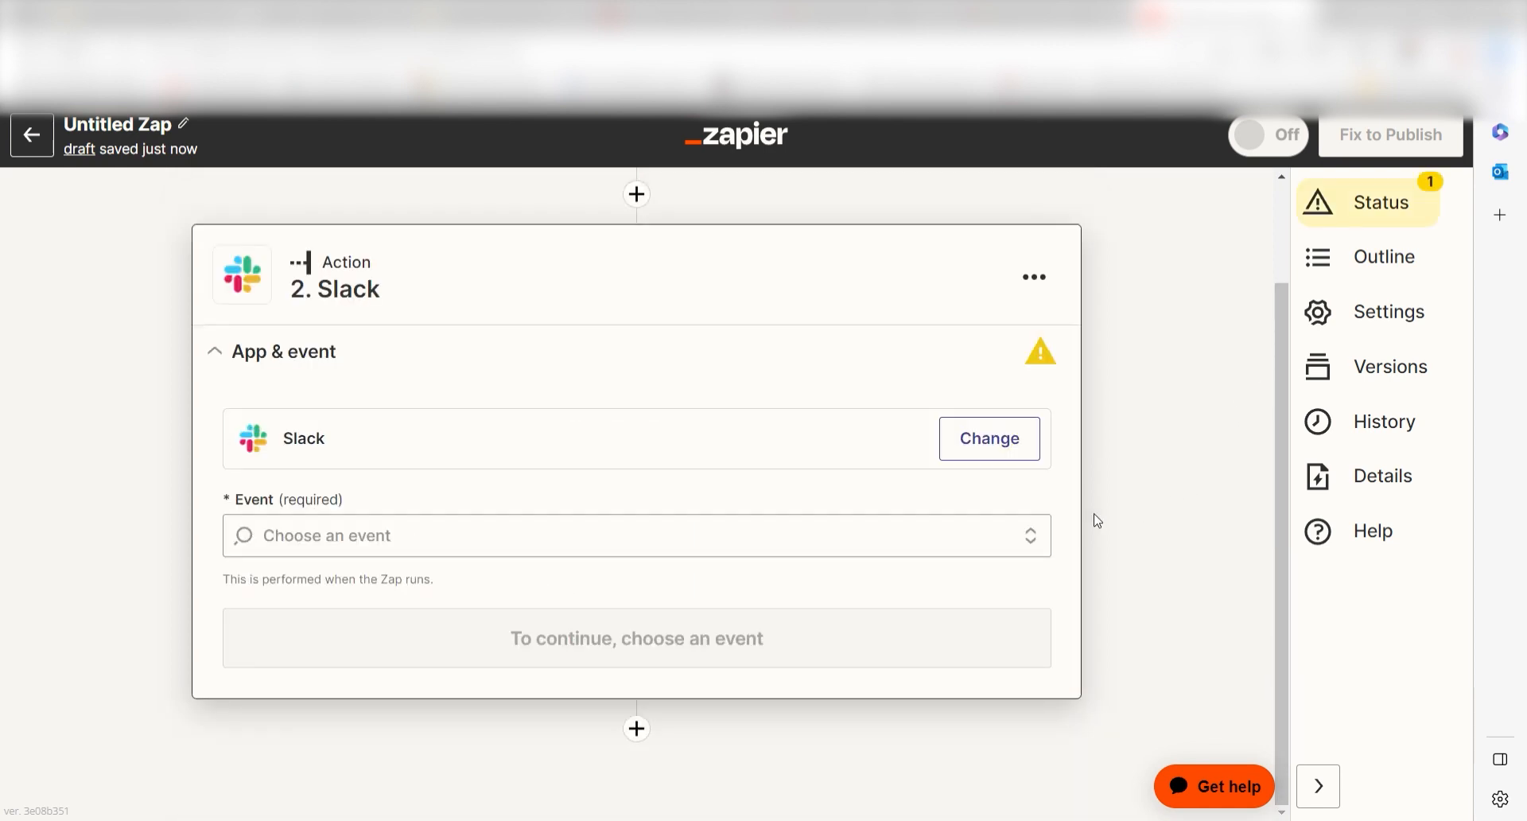
left_click(637, 534)
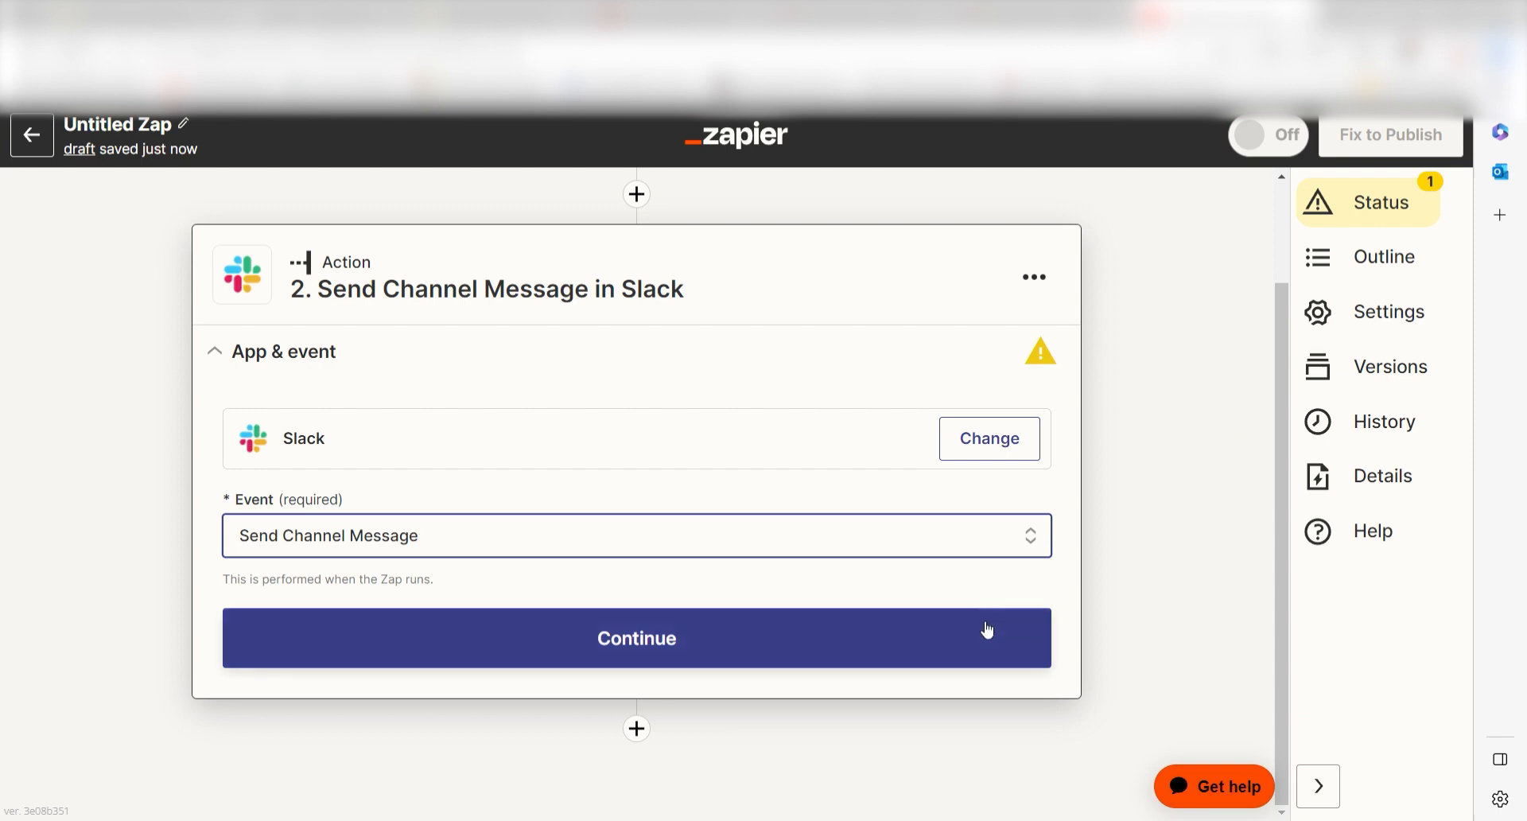
left_click(636, 638)
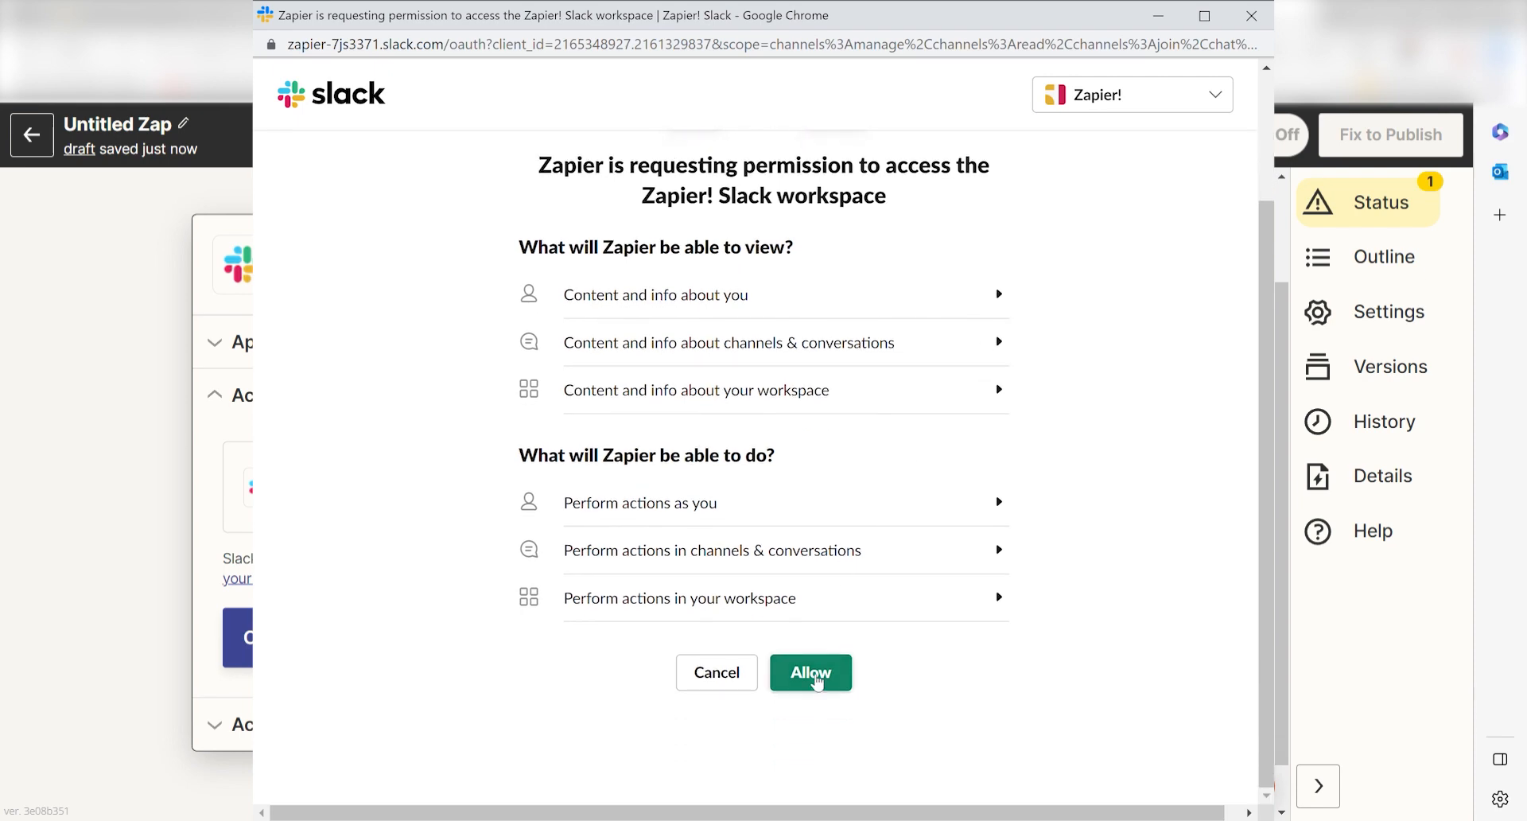
Allow Zapier access to the Slack workspace and continue to the message settings
left_click(810, 672)
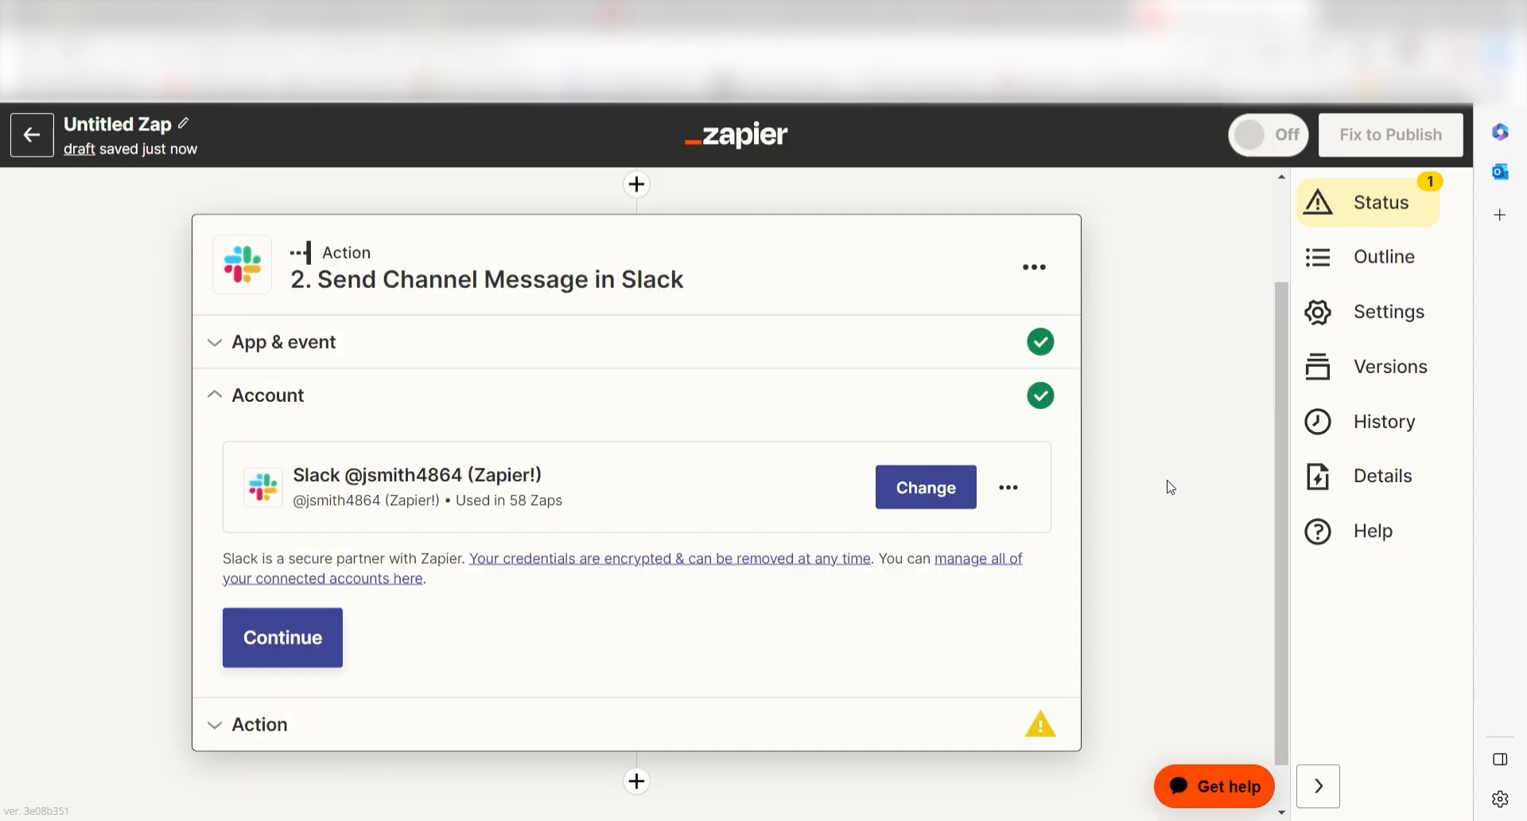
mouse_move(1167, 503)
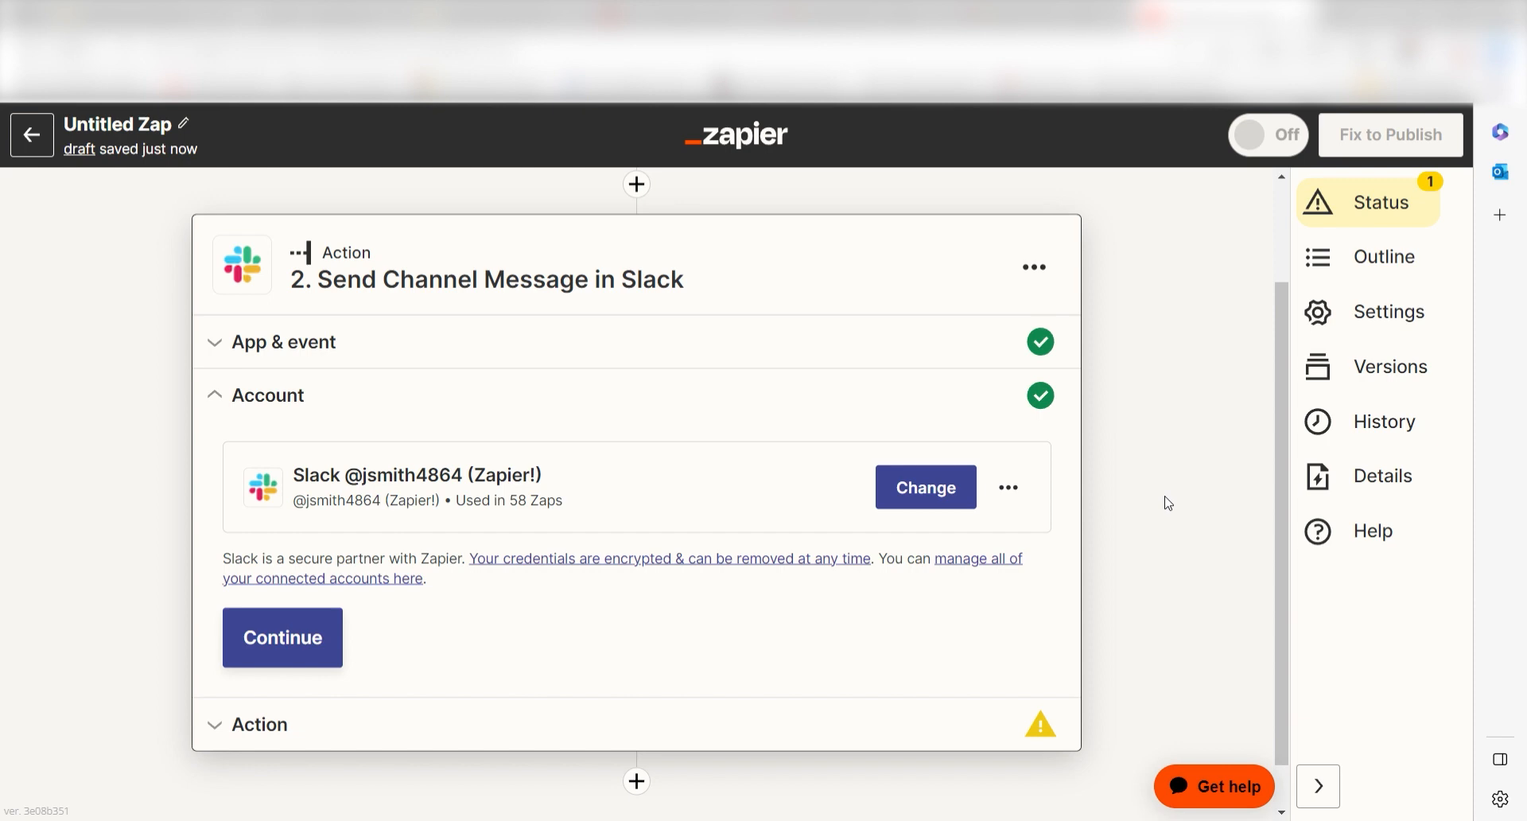
left_click(282, 637)
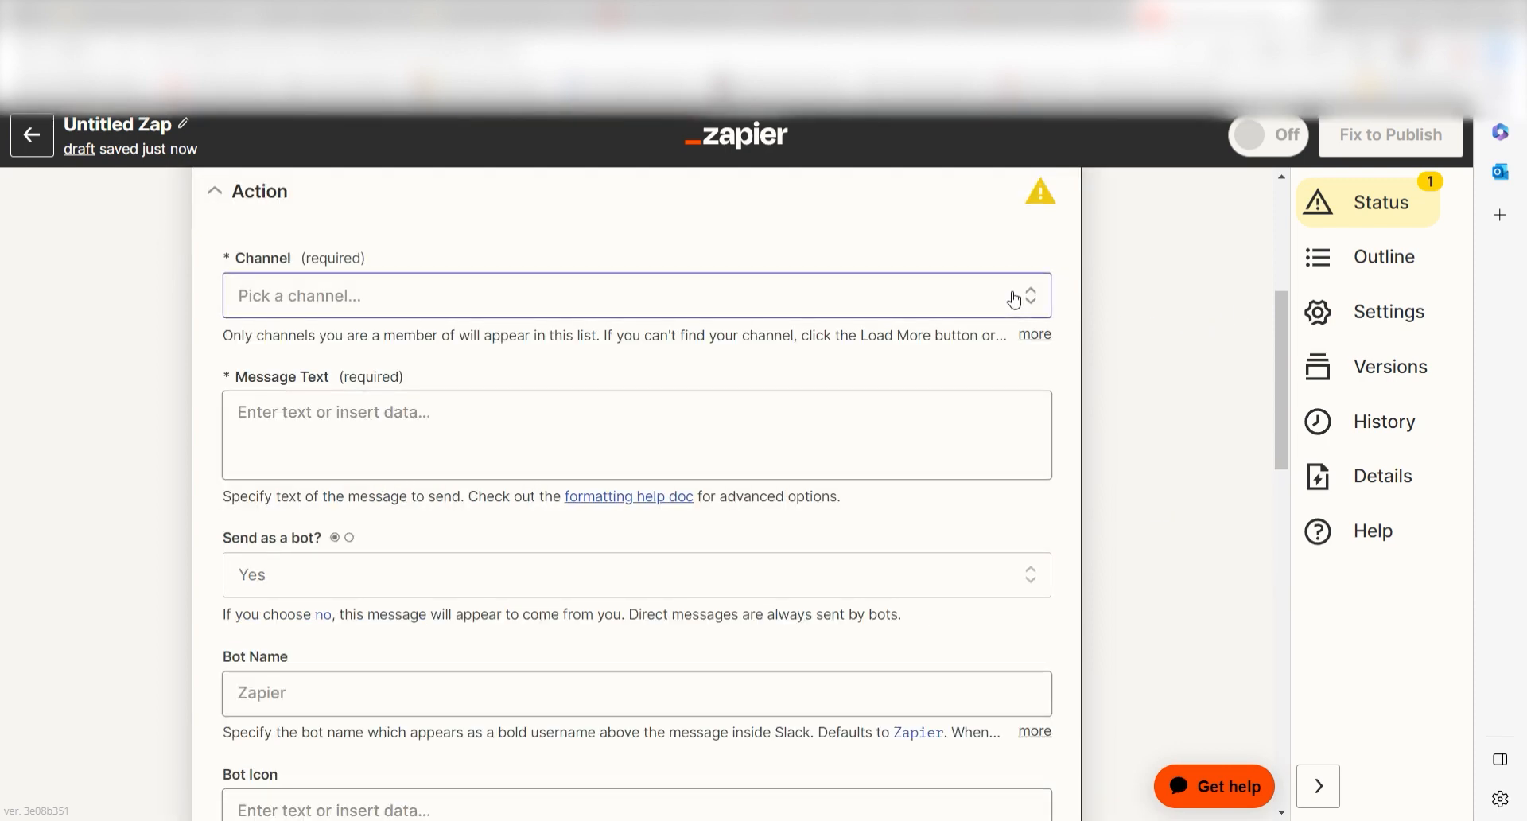
Address the general channel with a message of Invitee Name, 'sche' EventType Name, 'with a start t' Event Start Time
left_click(634, 294)
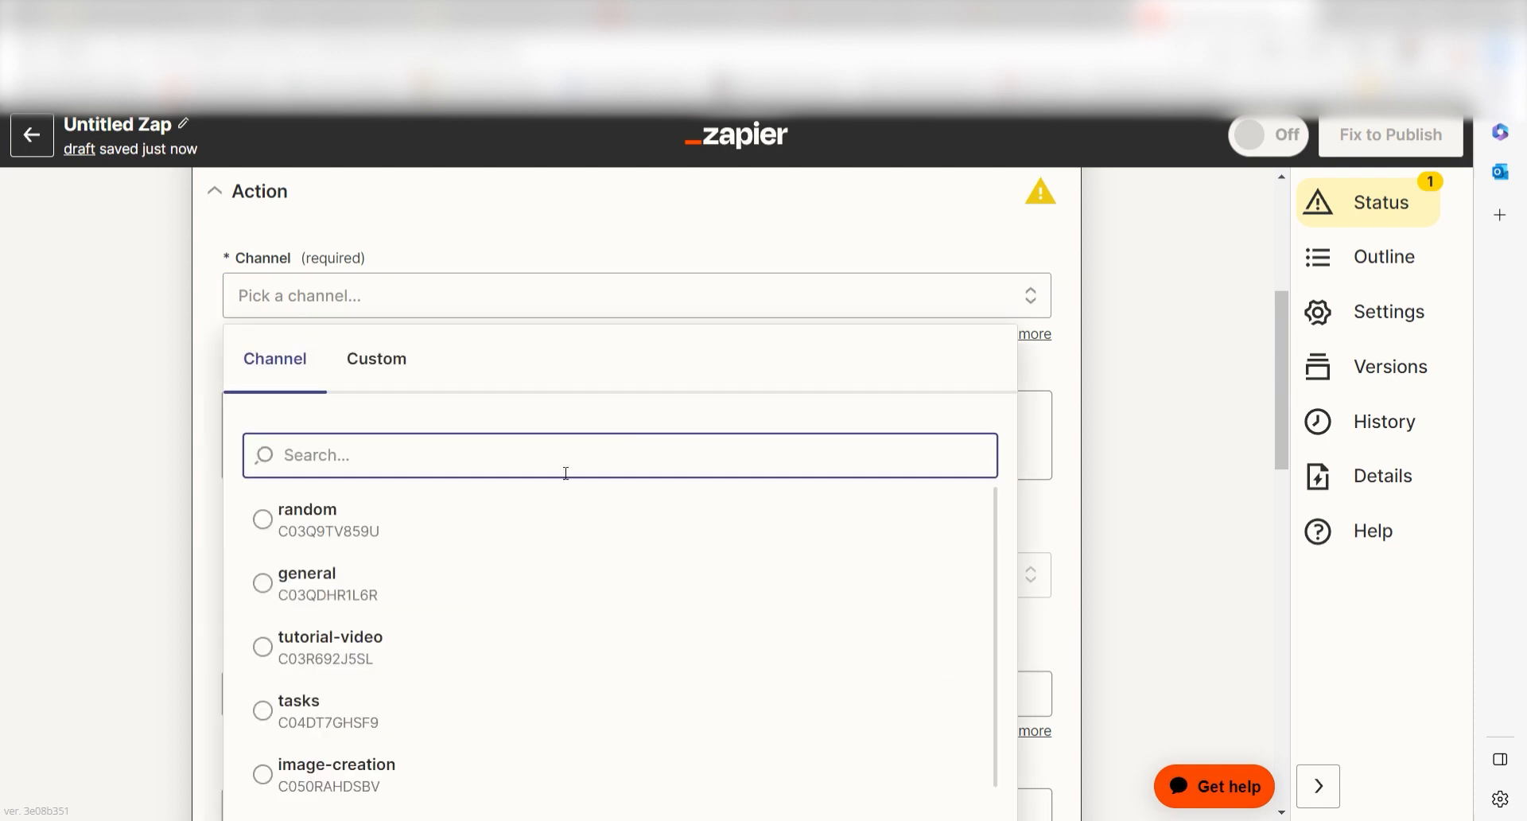
left_click(305, 573)
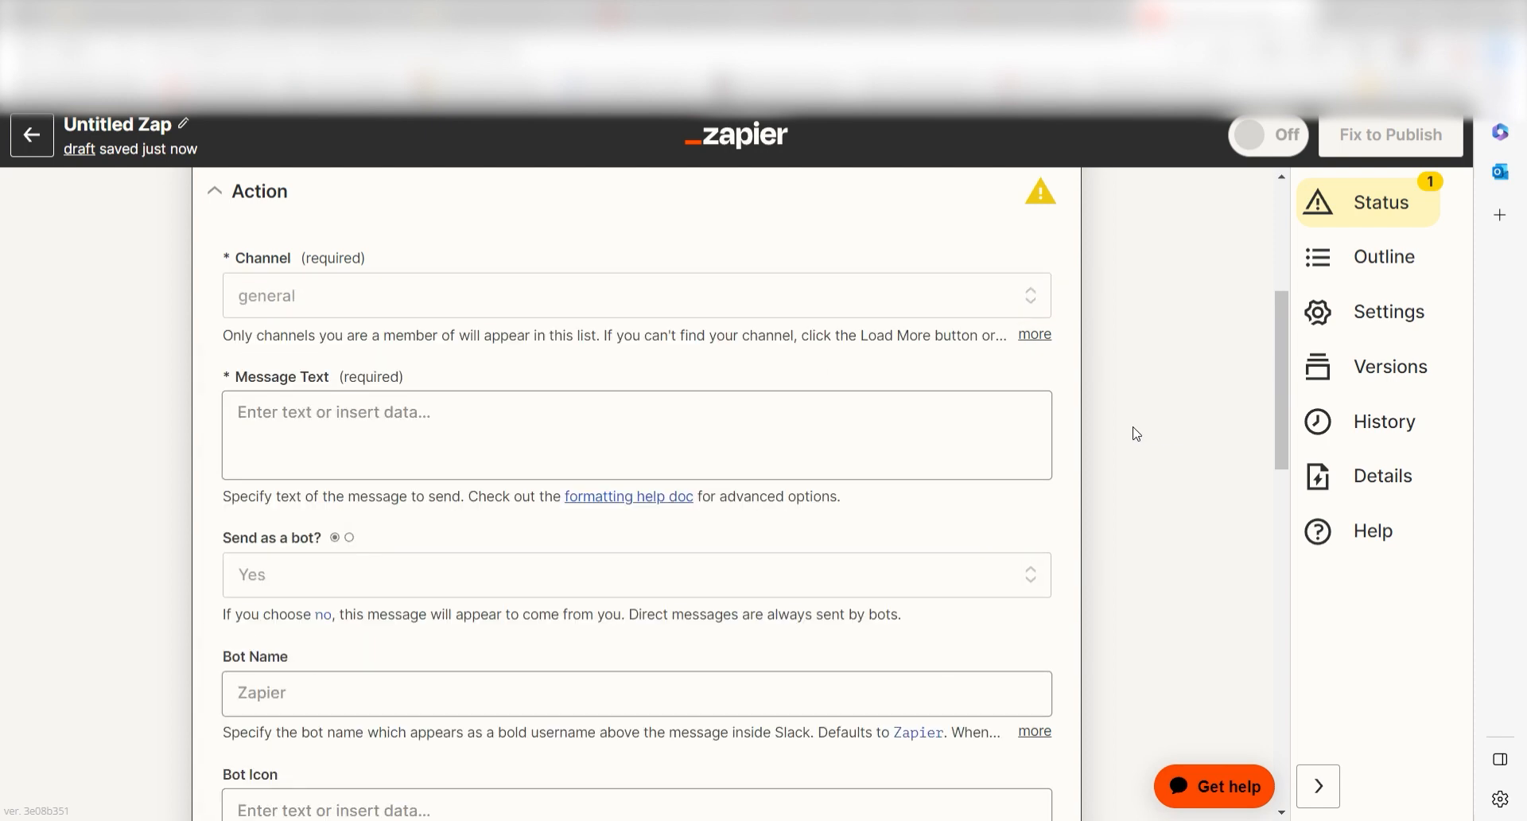
left_click(636, 435)
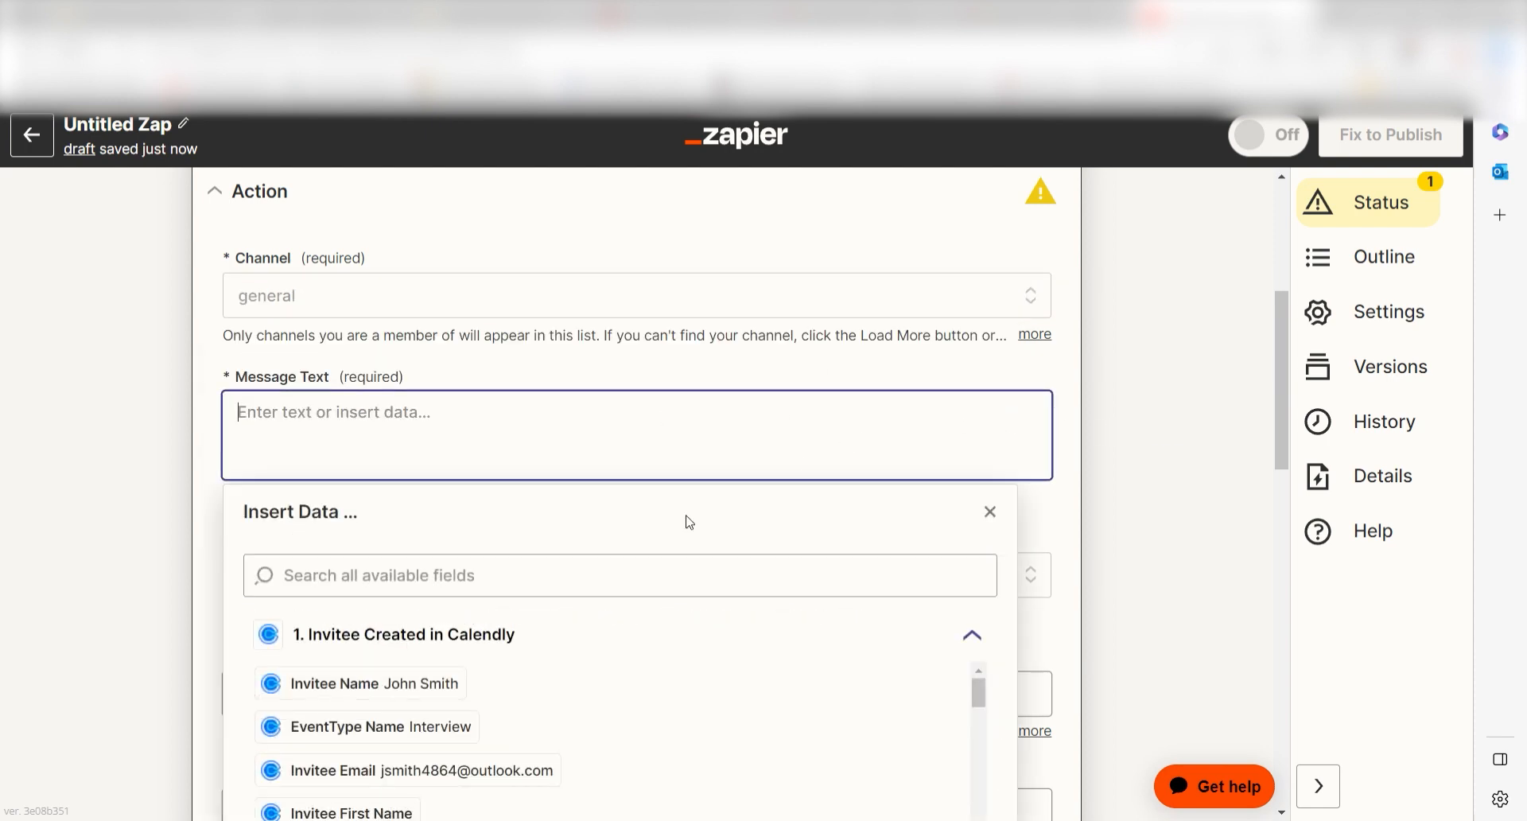
left_click(375, 682)
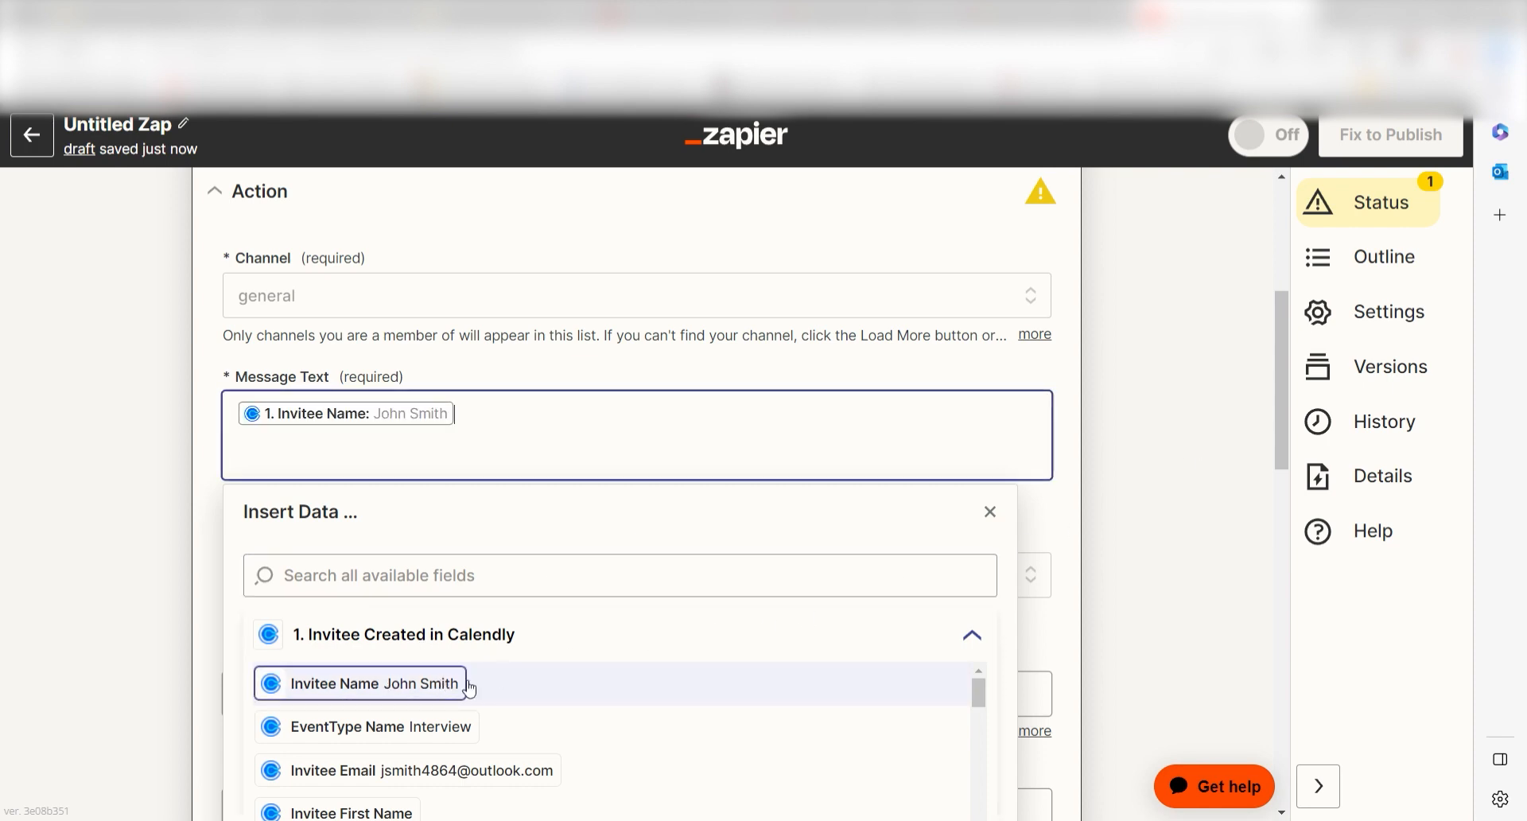
type("scheduled an")
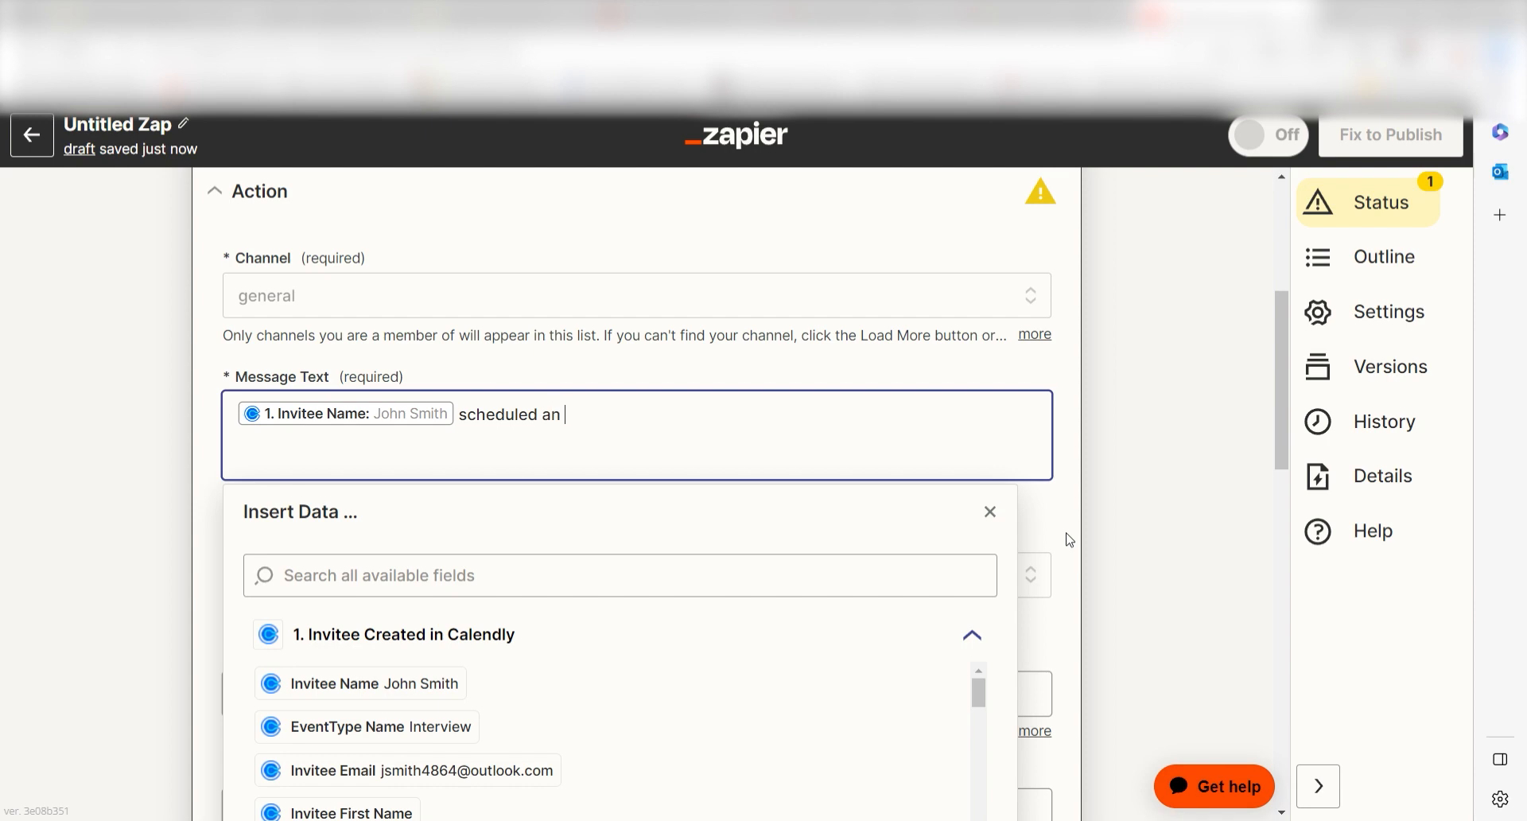
left_click(365, 727)
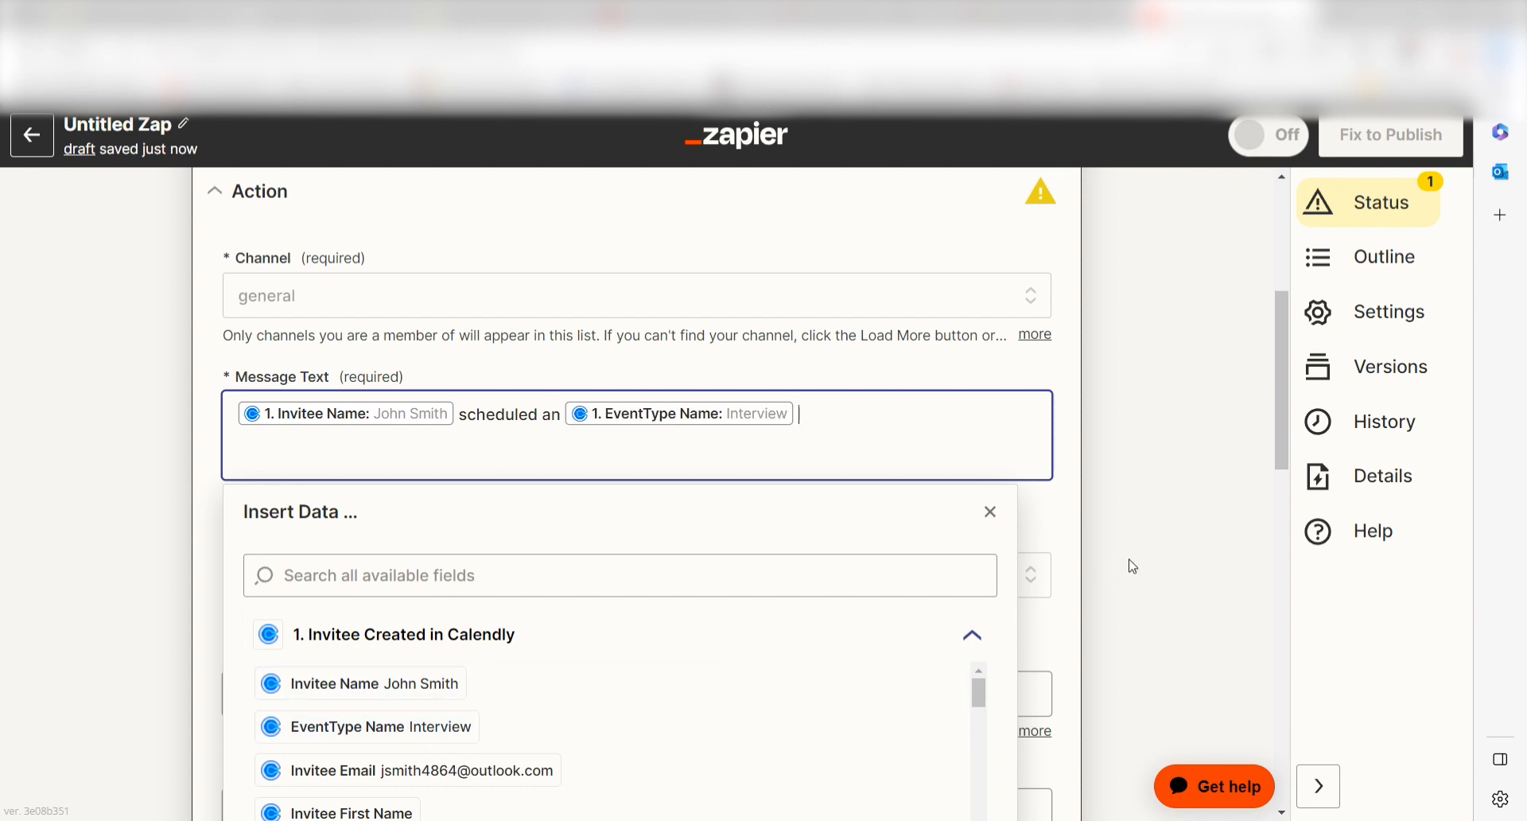
type("with a start t")
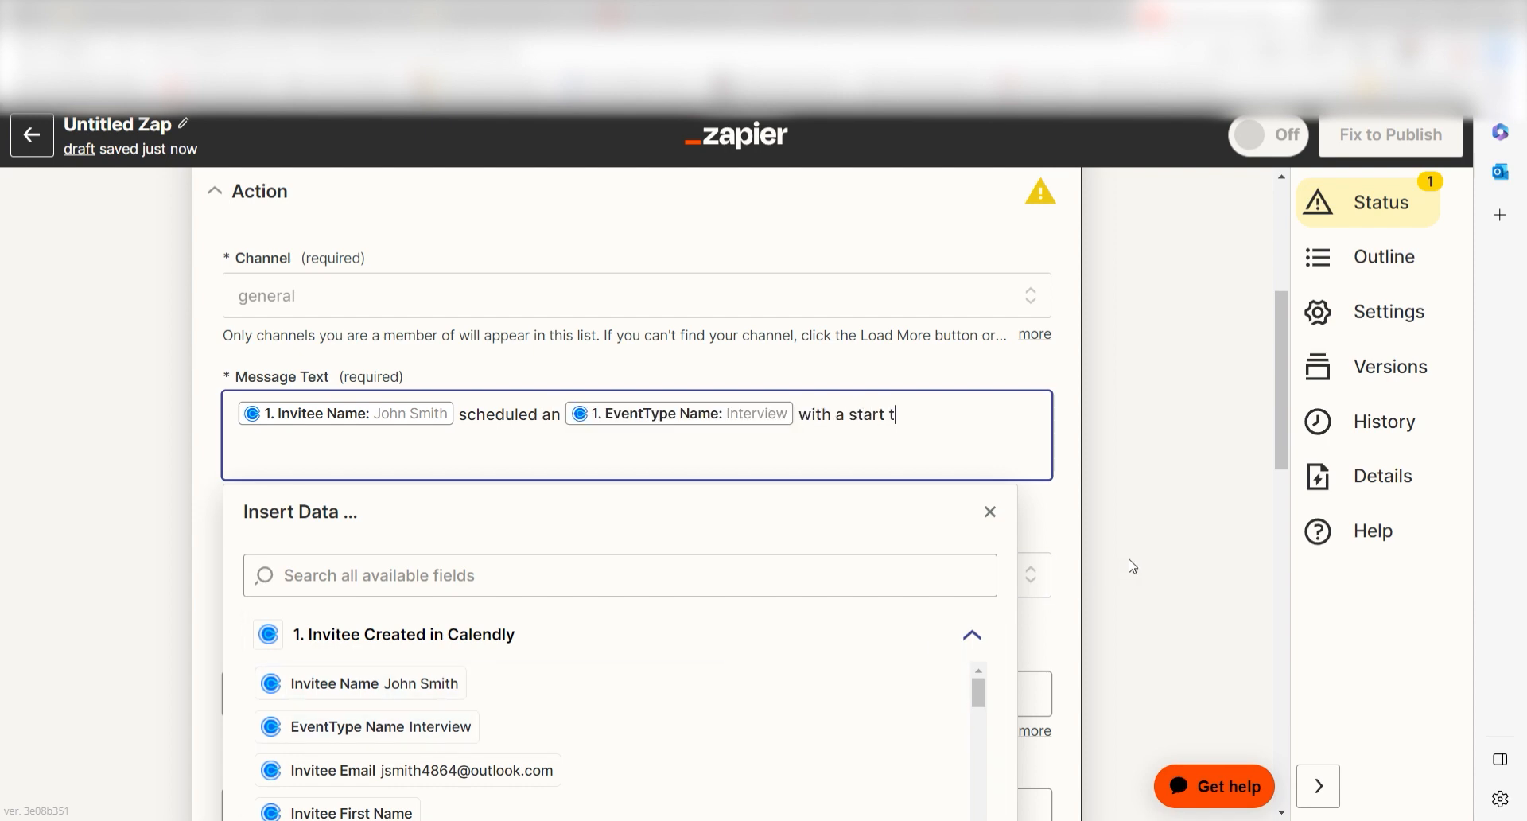
left_click(445, 777)
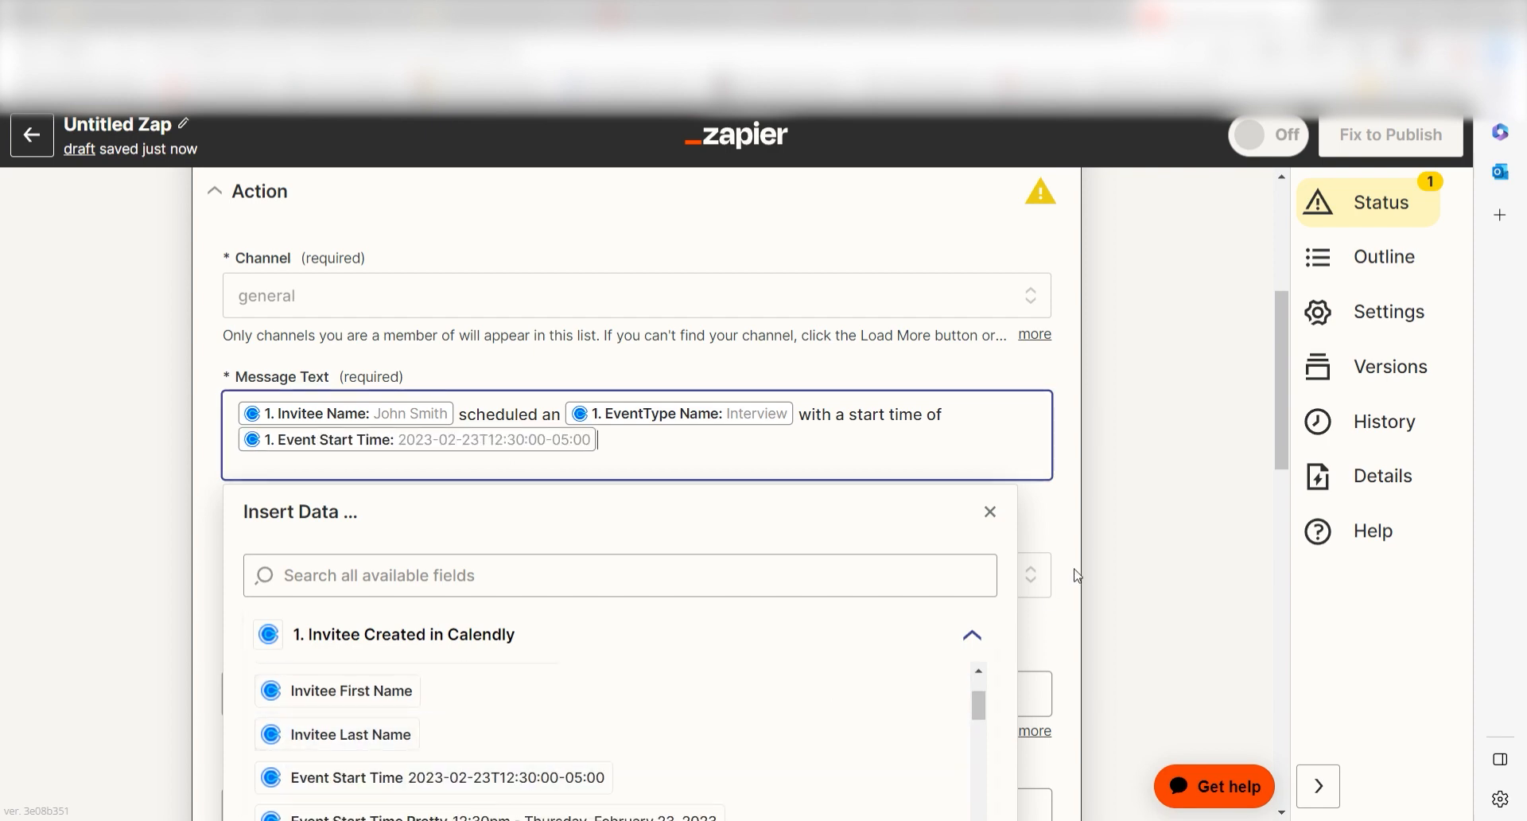
Run a test of the Slack channel message action
scroll("down", 3)
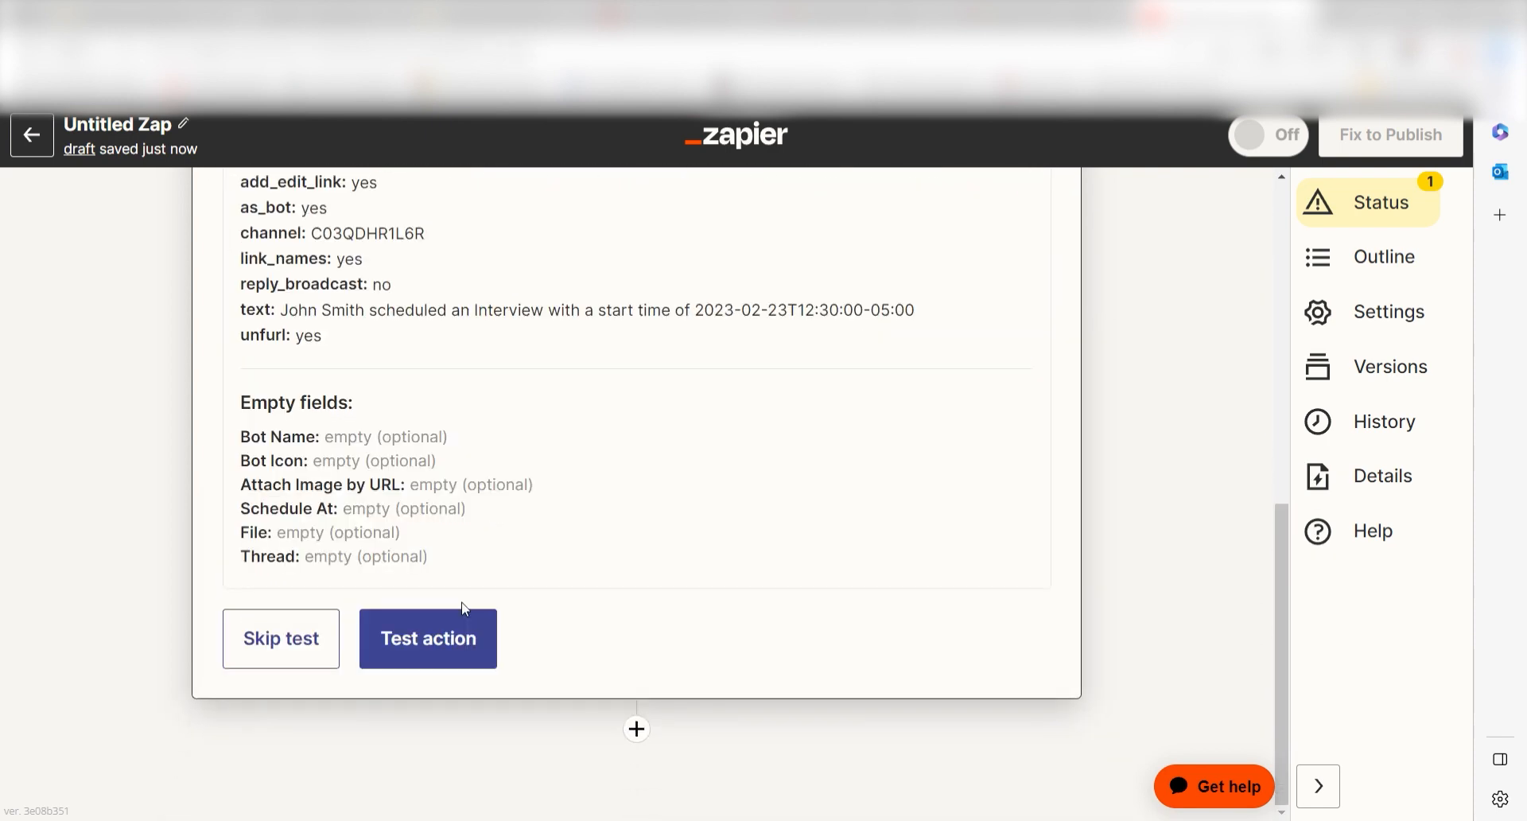
left_click(426, 639)
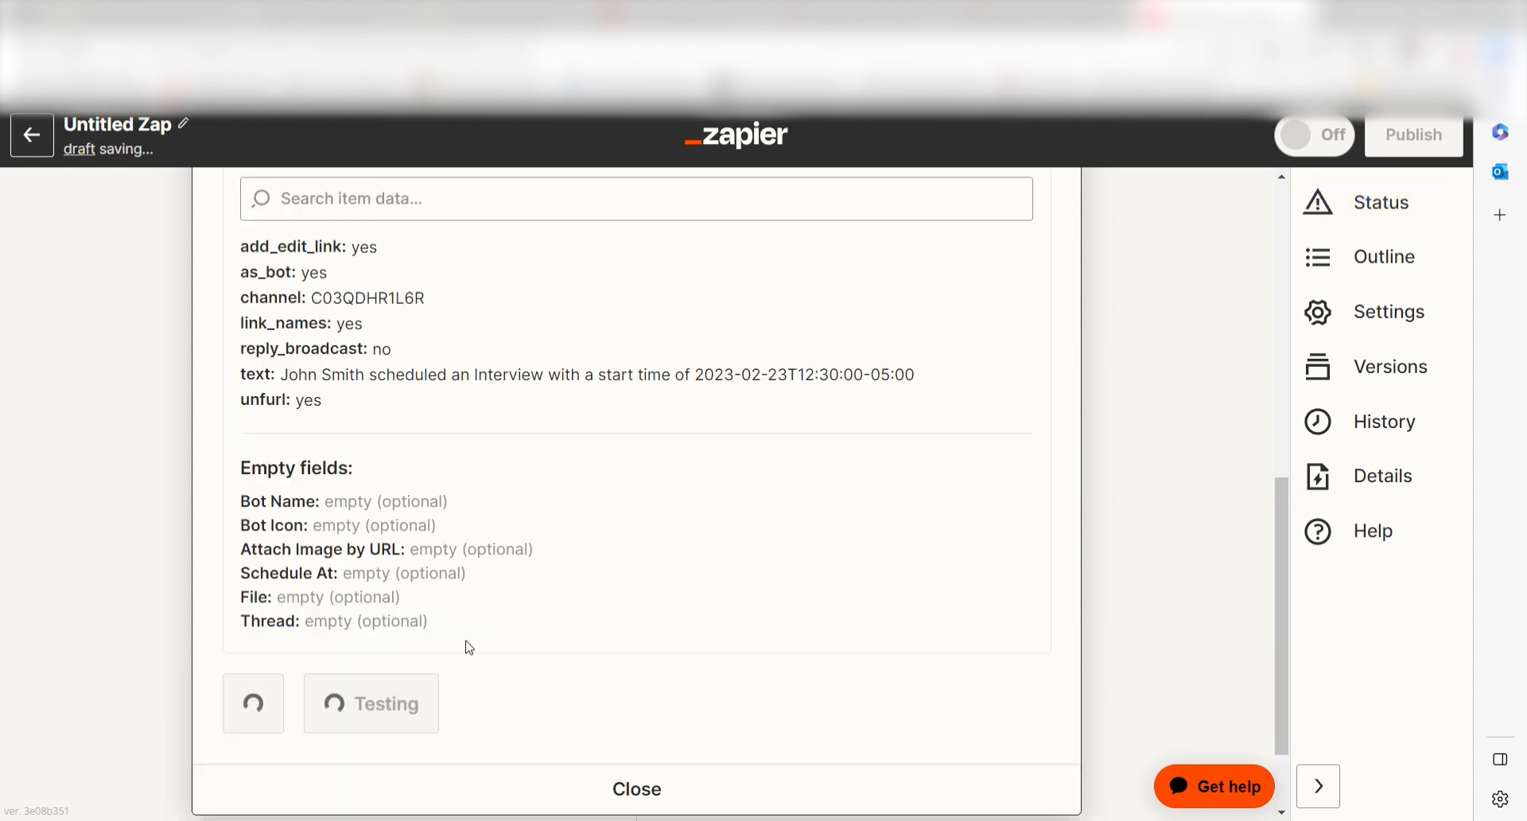